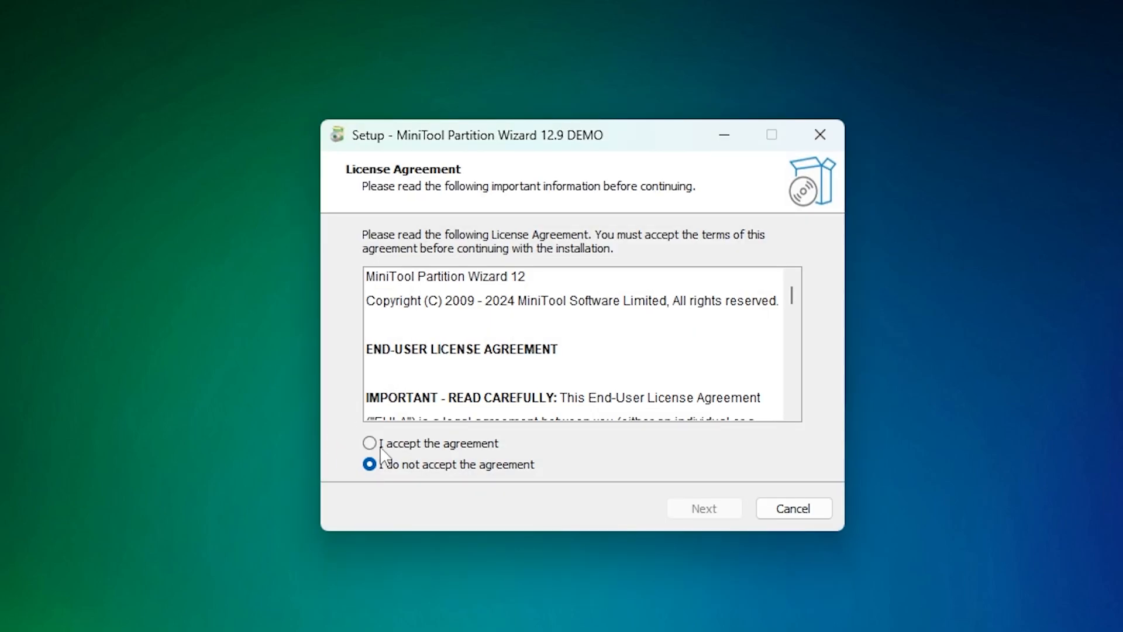
Accept the license, skip Additional Tasks and finish setup with Partition Wizard launching.
left_click(704, 508)
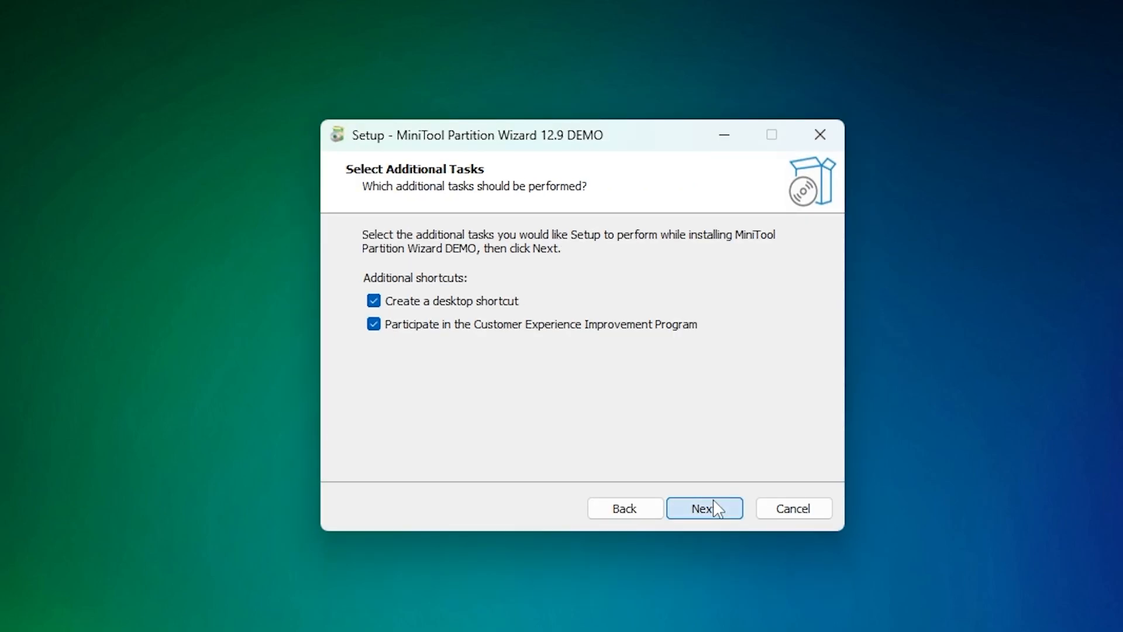
left_click(704, 508)
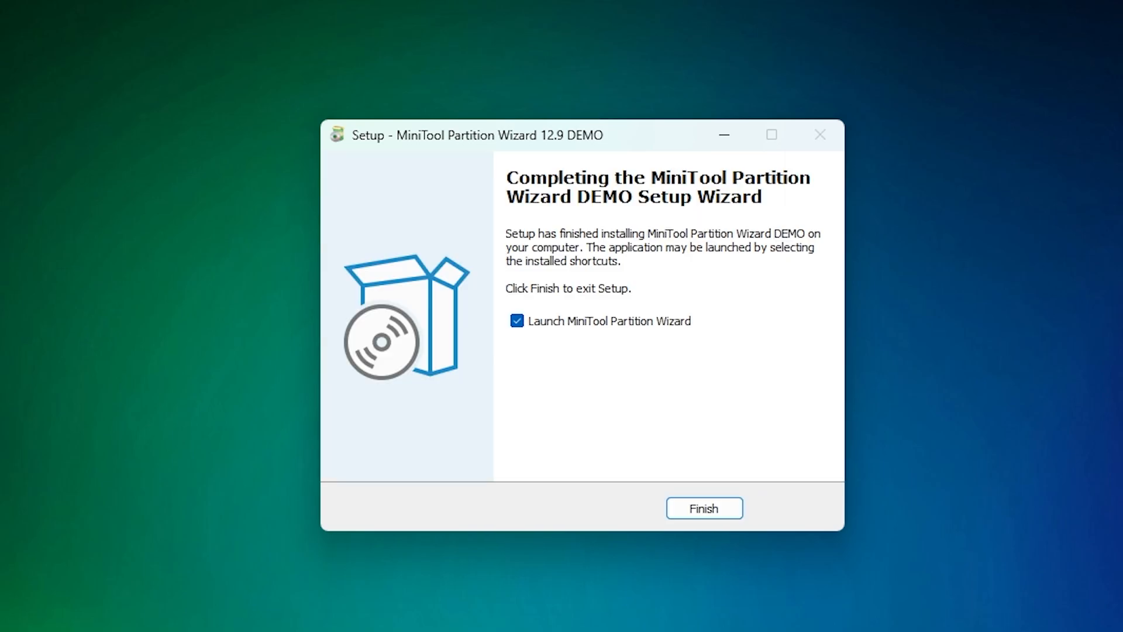
left_click(703, 508)
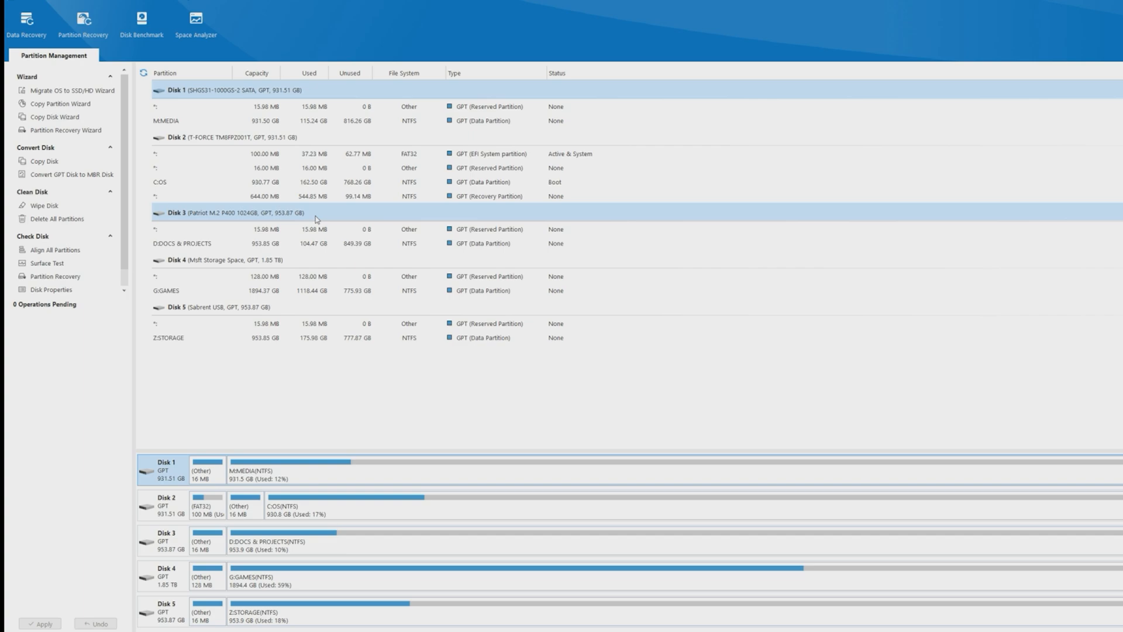
mouse_move(55, 116)
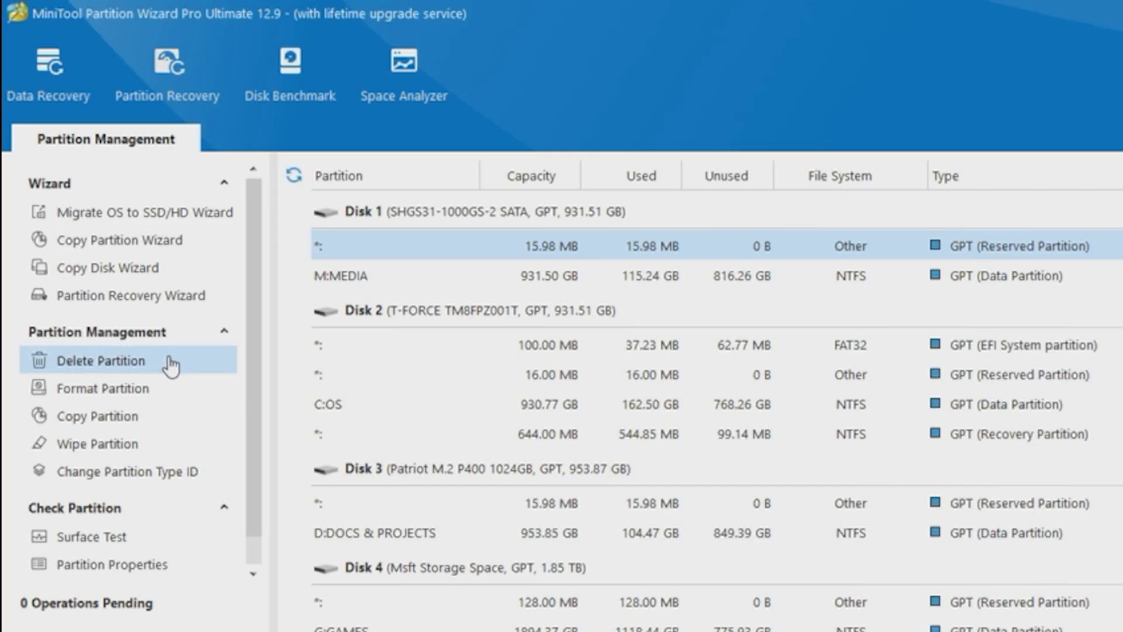
mouse_move(129, 388)
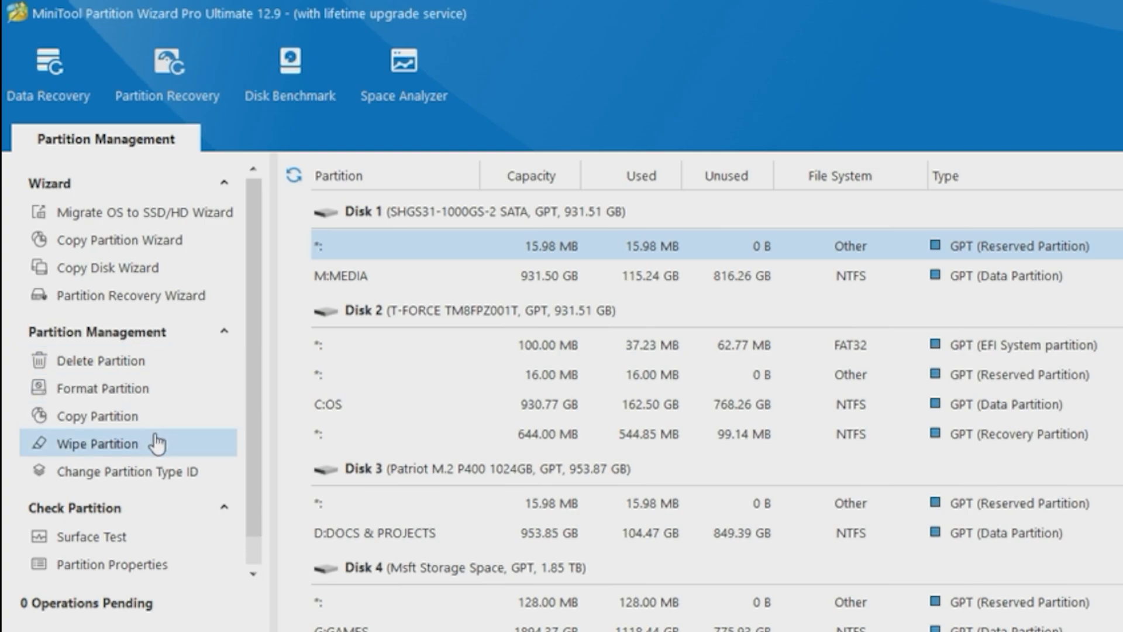
mouse_move(180, 499)
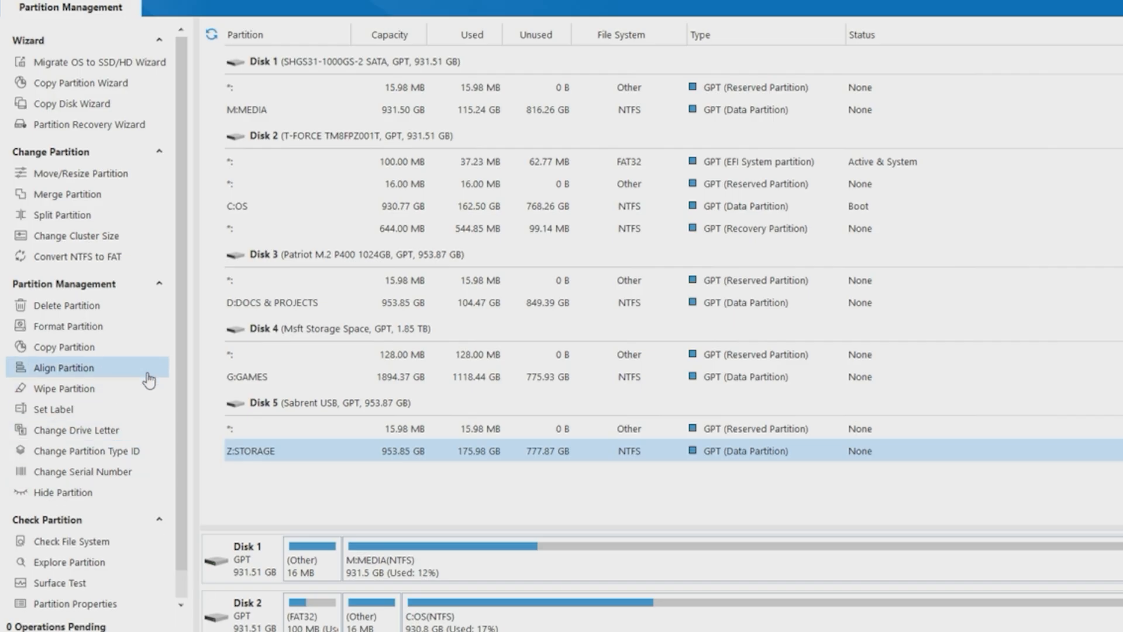
mouse_move(83, 173)
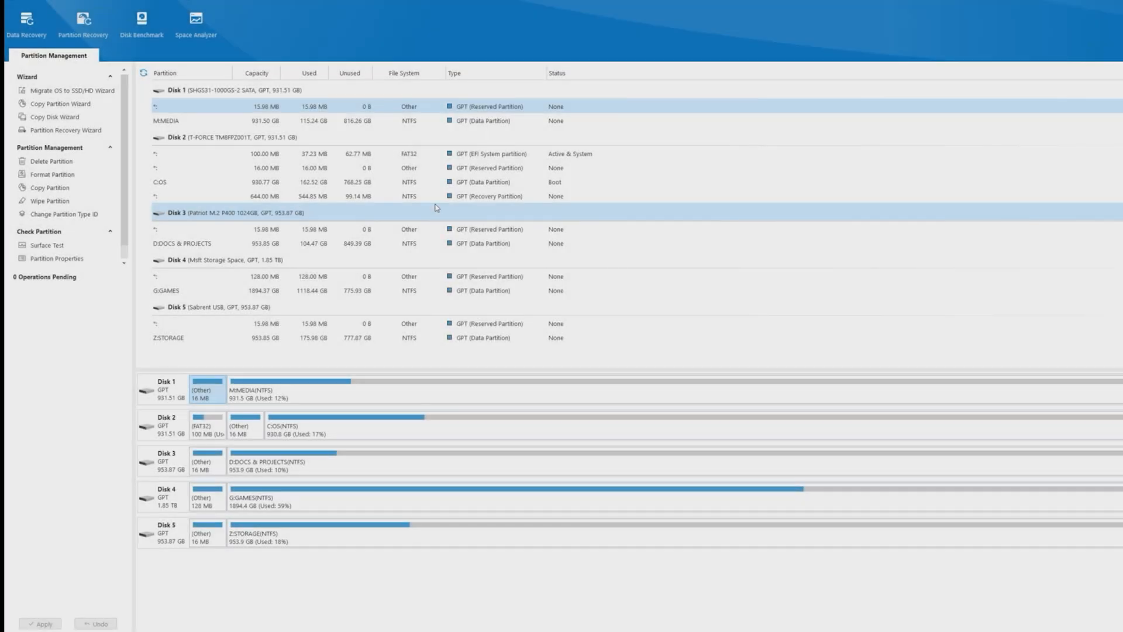
Split Z:STORAGE into a 481.40 GB Z: and a new 472.45 GB E: partition and apply.
left_click(200, 260)
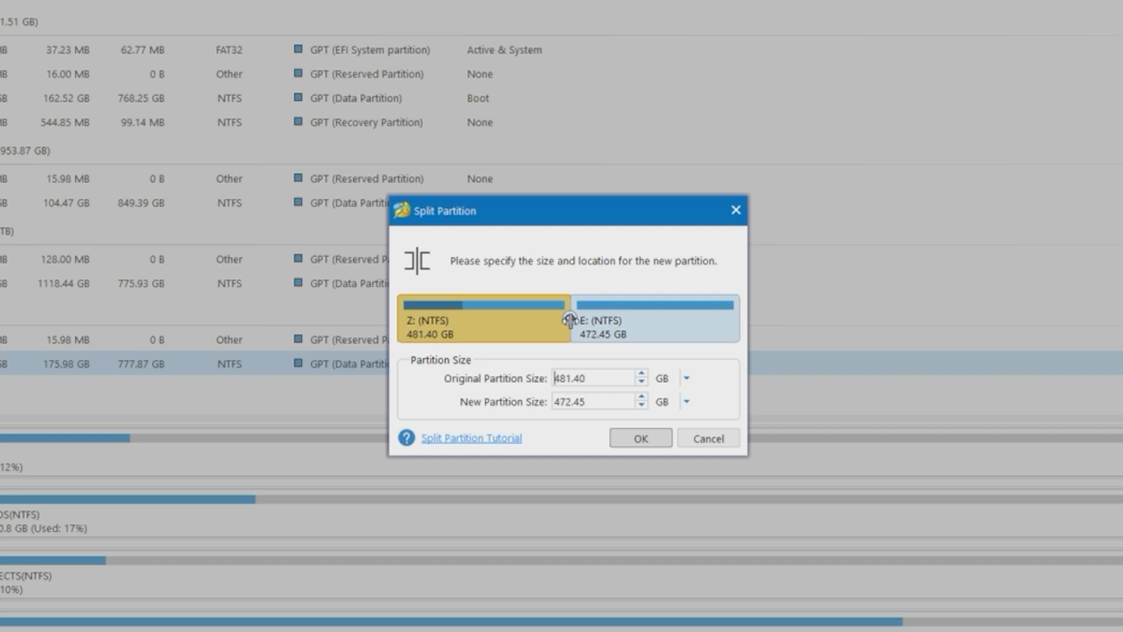
left_click(639, 438)
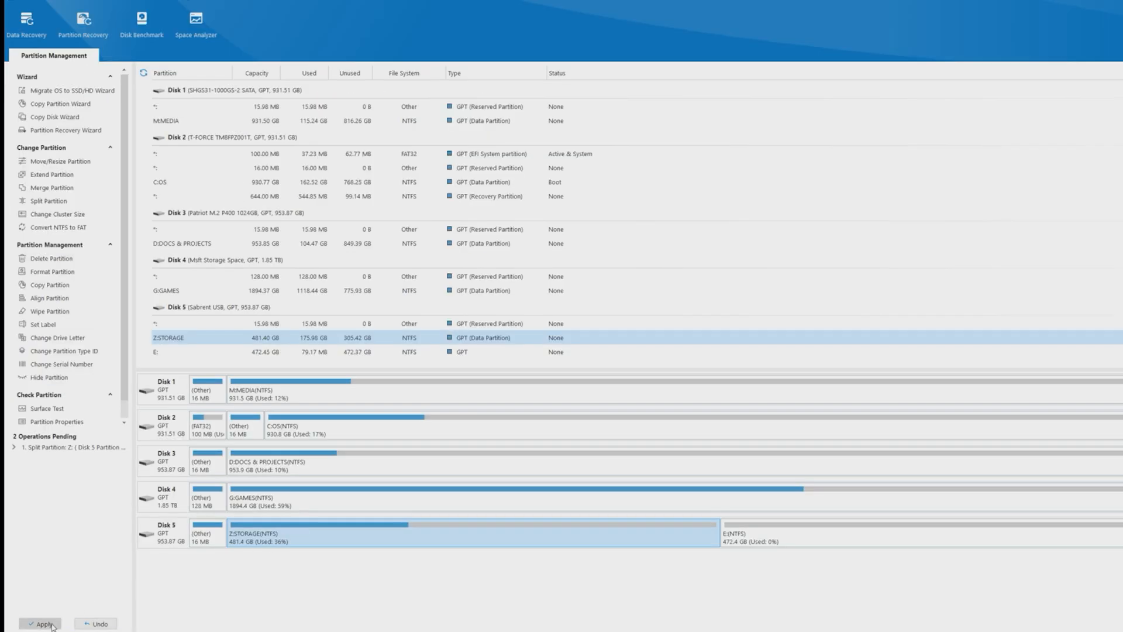
left_click(41, 623)
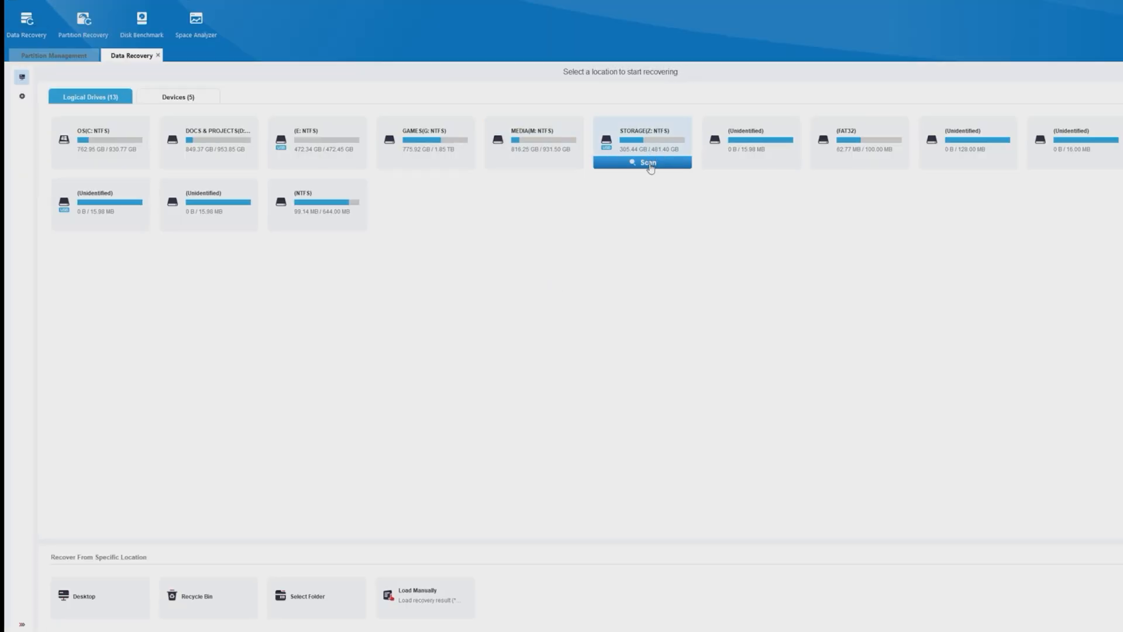
Scan STORAGE (Z:) and mark Goober.jpg plus the four deleted PXL photos for recovery.
left_click(641, 161)
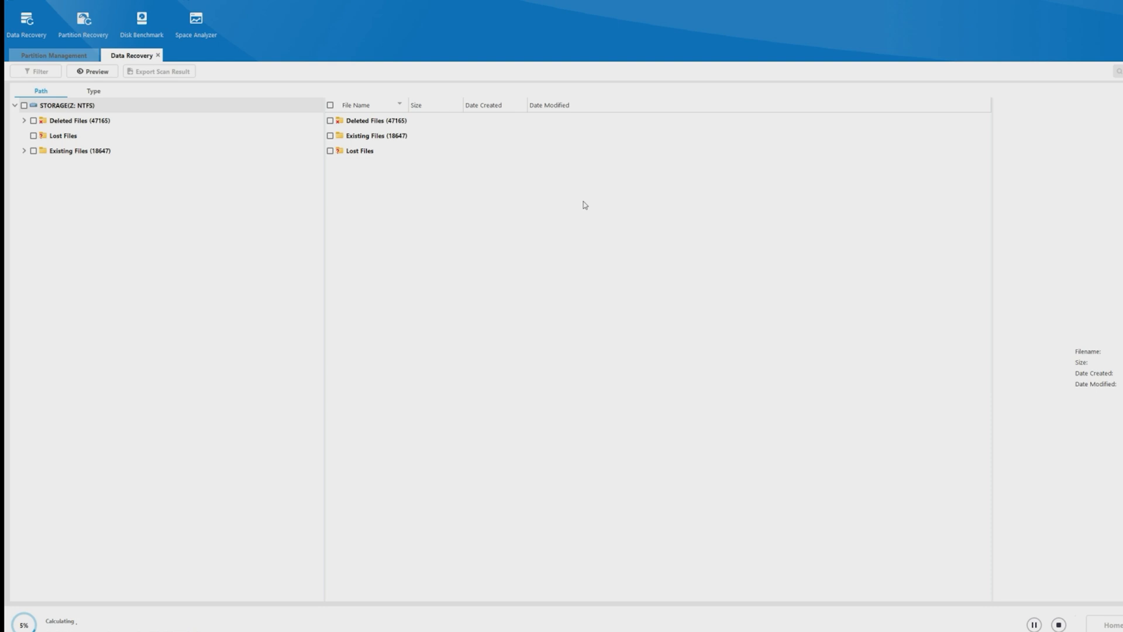
left_click(78, 121)
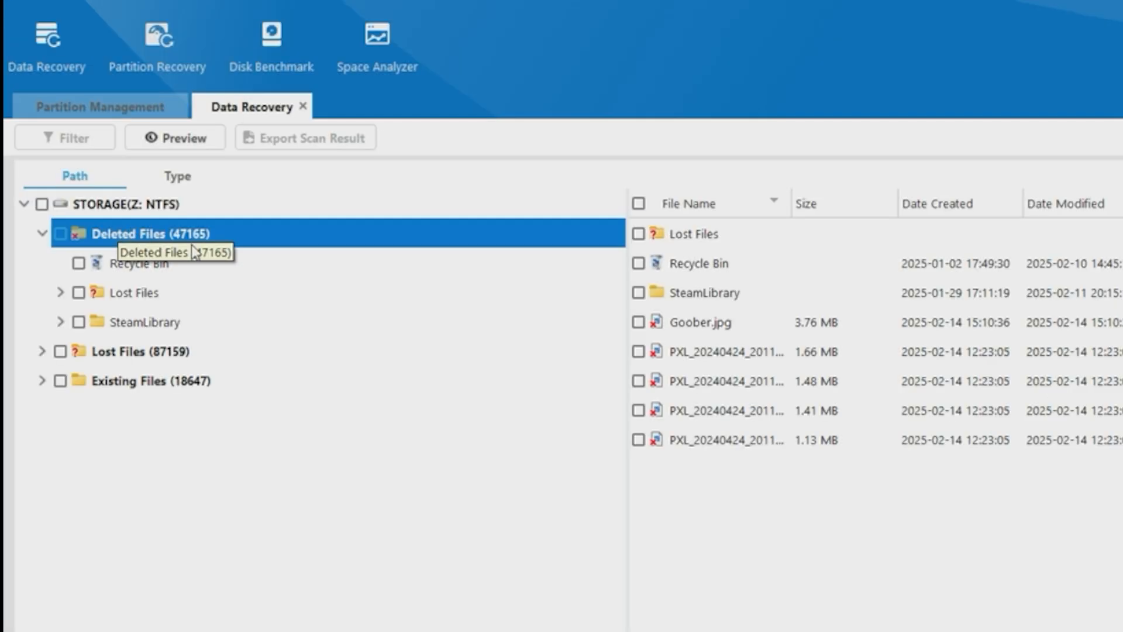
left_click(639, 321)
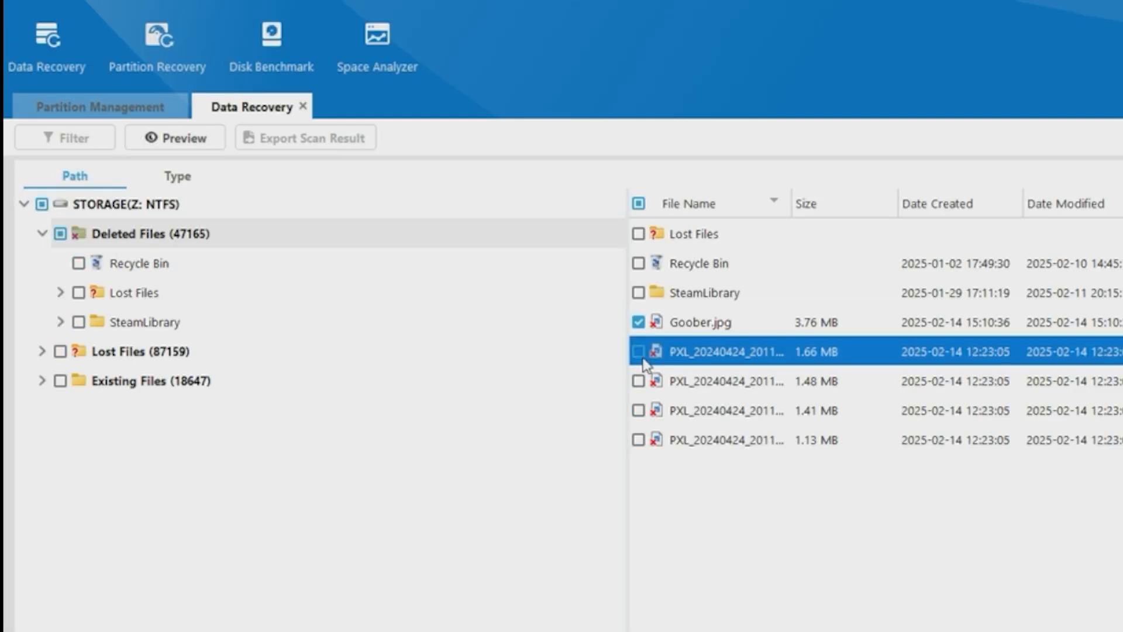
left_click(640, 440)
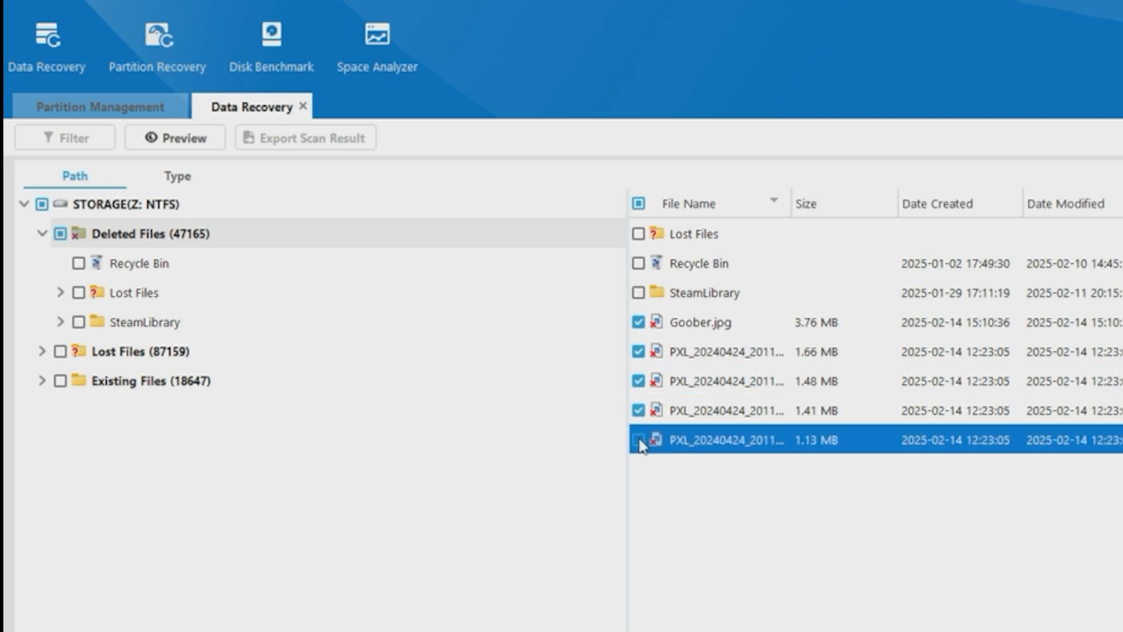
left_click(640, 439)
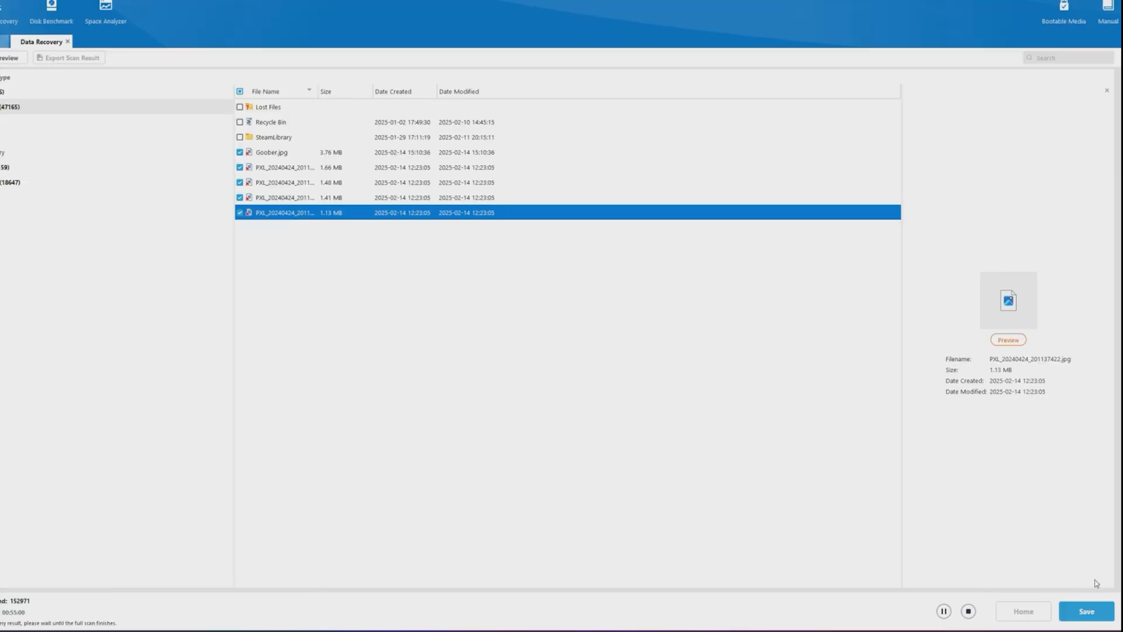
Recover the five marked files (9.4 MB) to the chosen folder and dismiss the completion notice.
left_click(1086, 611)
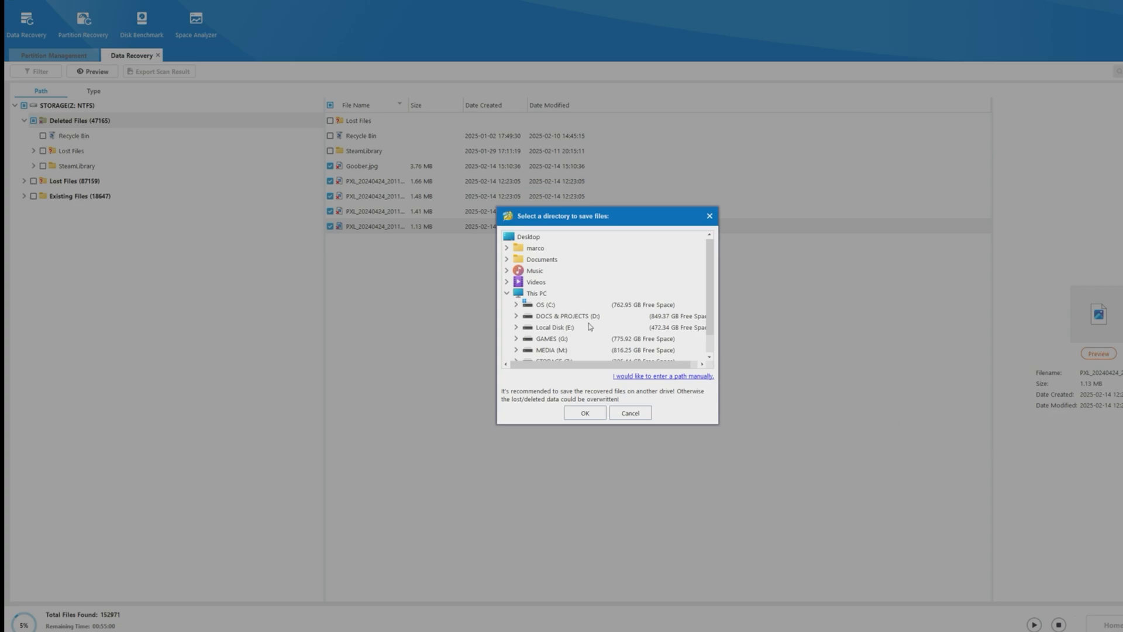
mouse_move(572, 286)
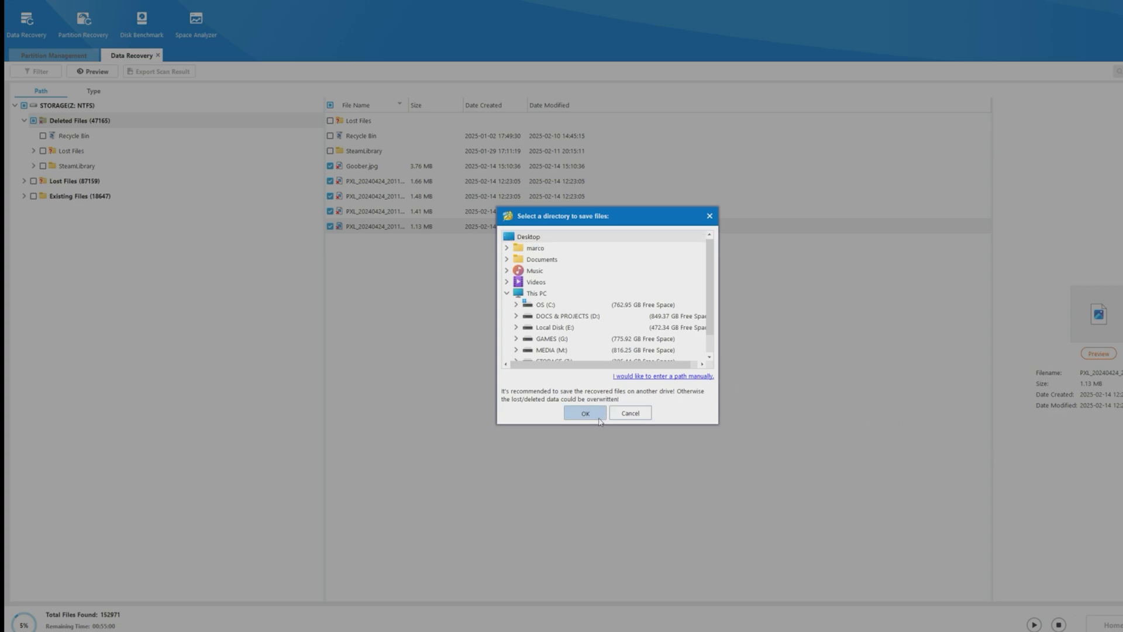
left_click(585, 414)
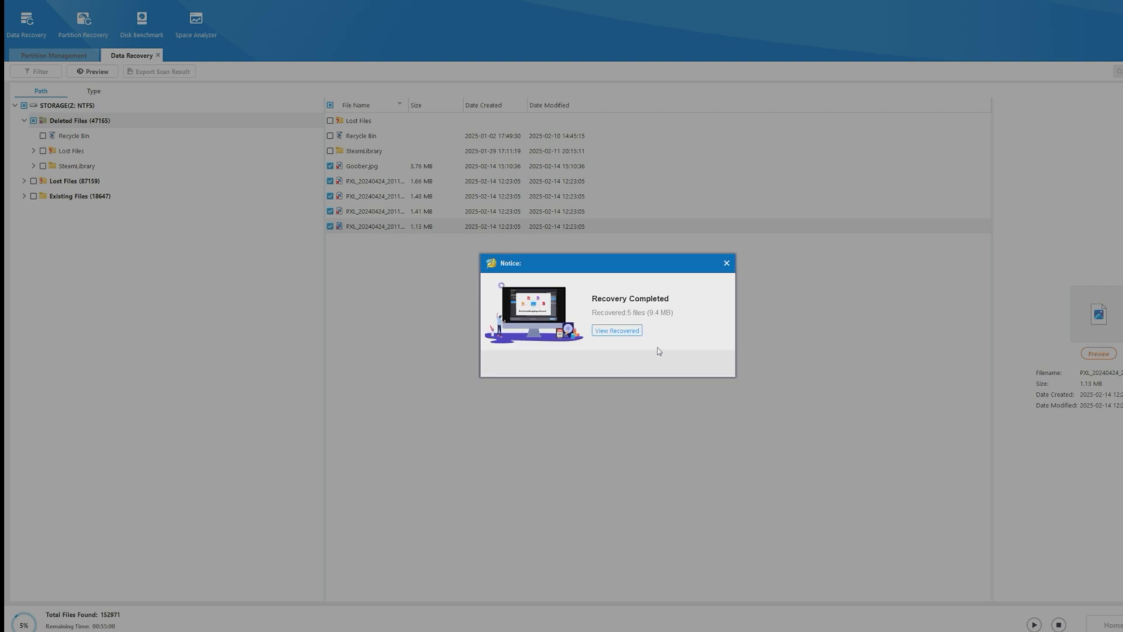
mouse_move(720, 304)
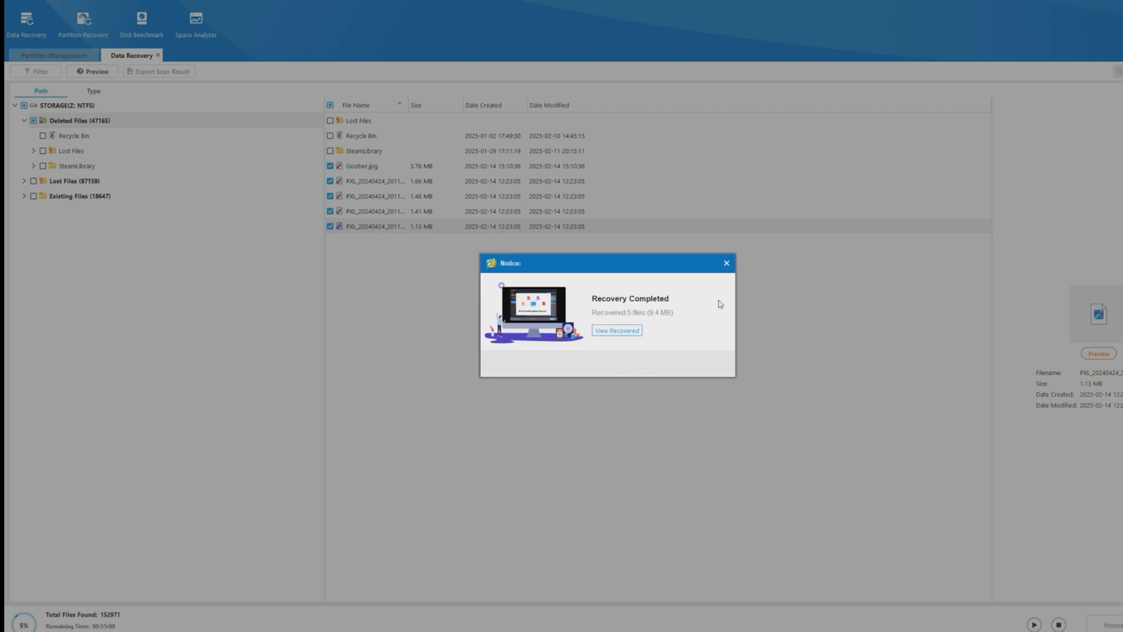
left_click(53, 56)
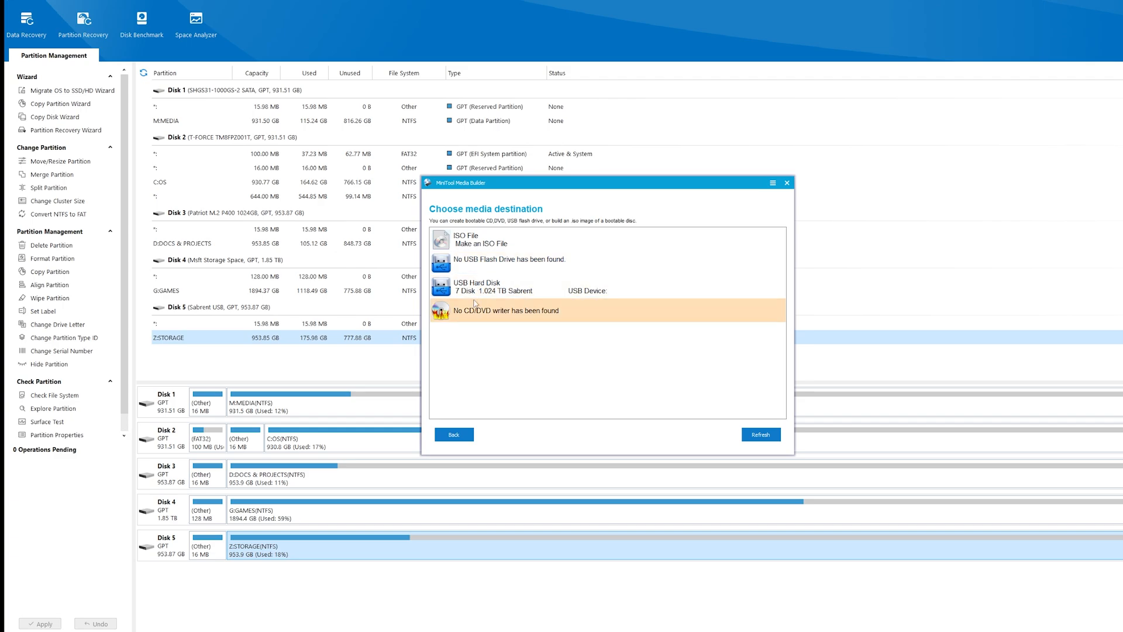
Build a WinPE bootable ISO, mtboot.iso, saved in the Downloads folder.
left_click(466, 239)
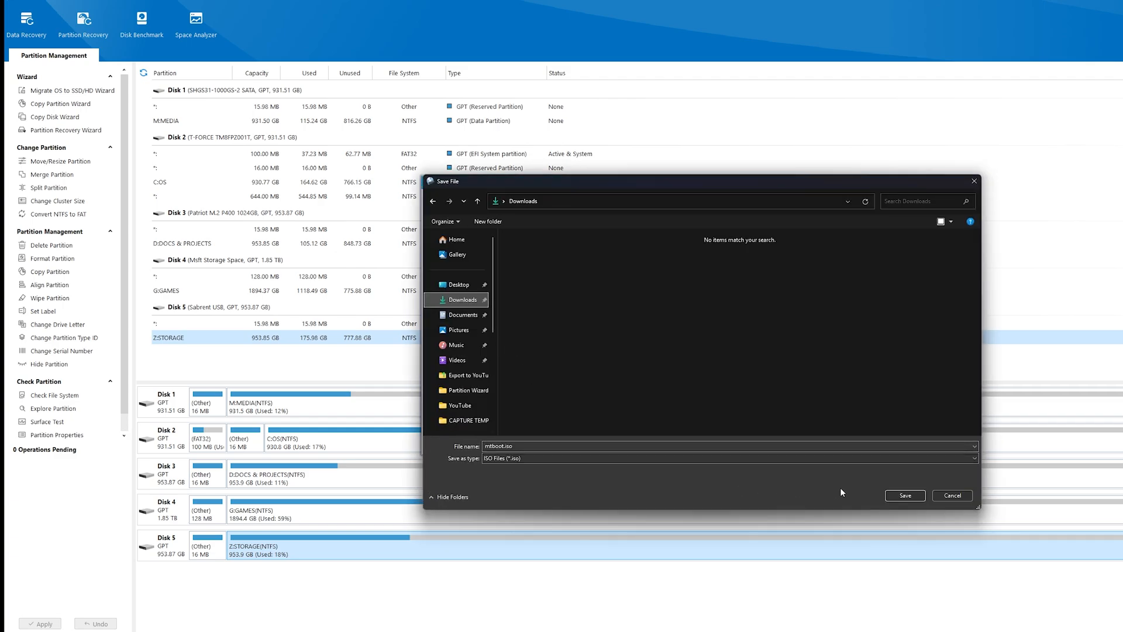
left_click(905, 495)
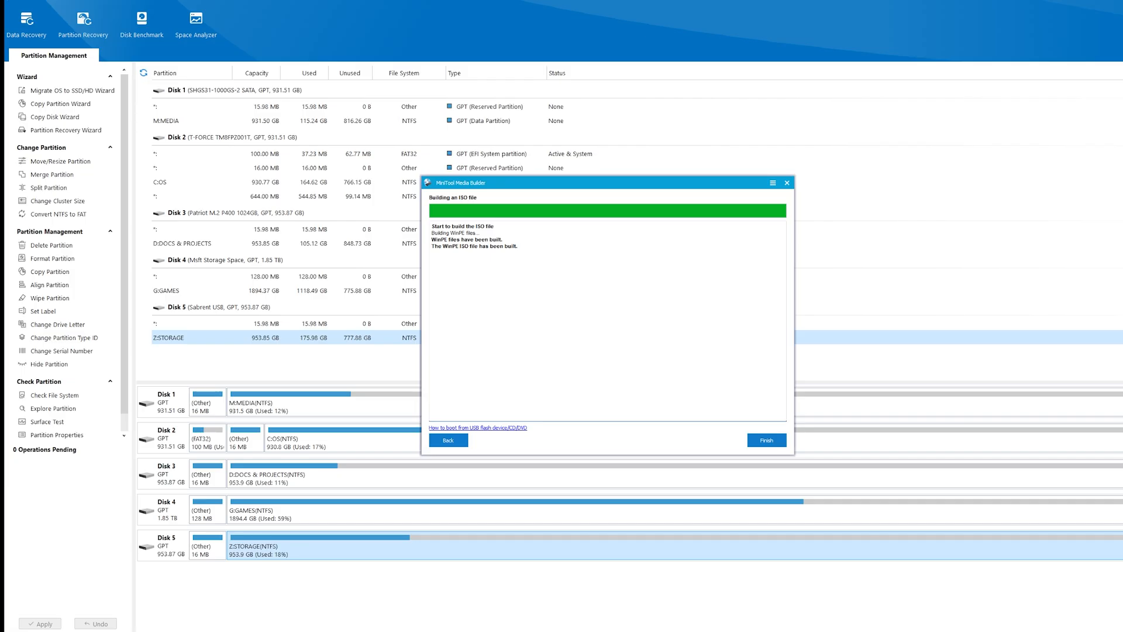
left_click(765, 440)
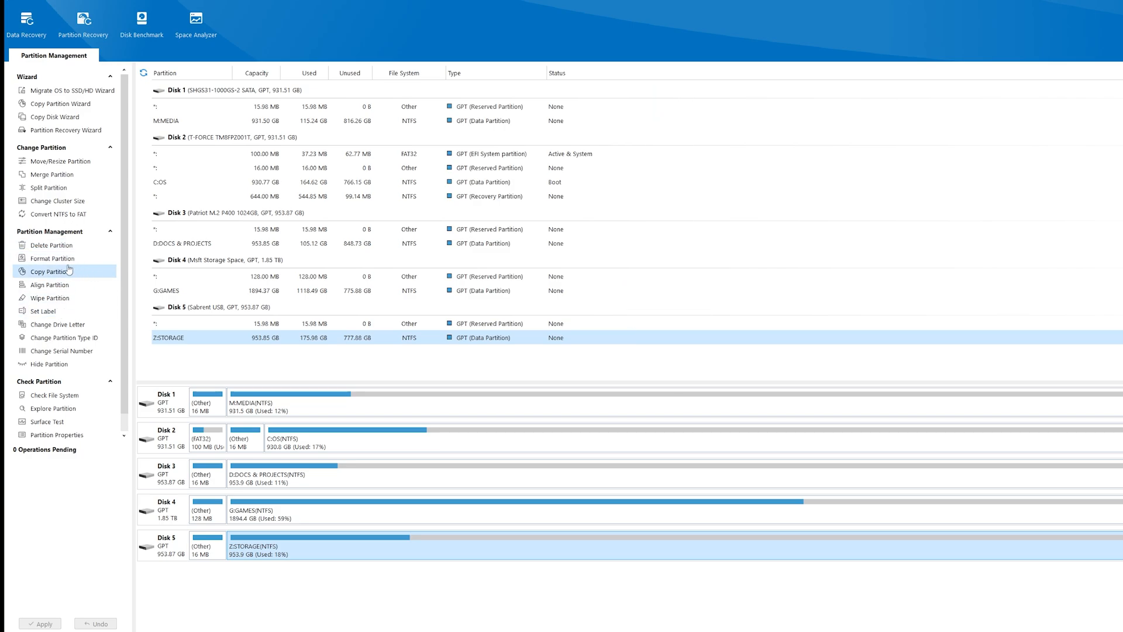
left_click(51, 258)
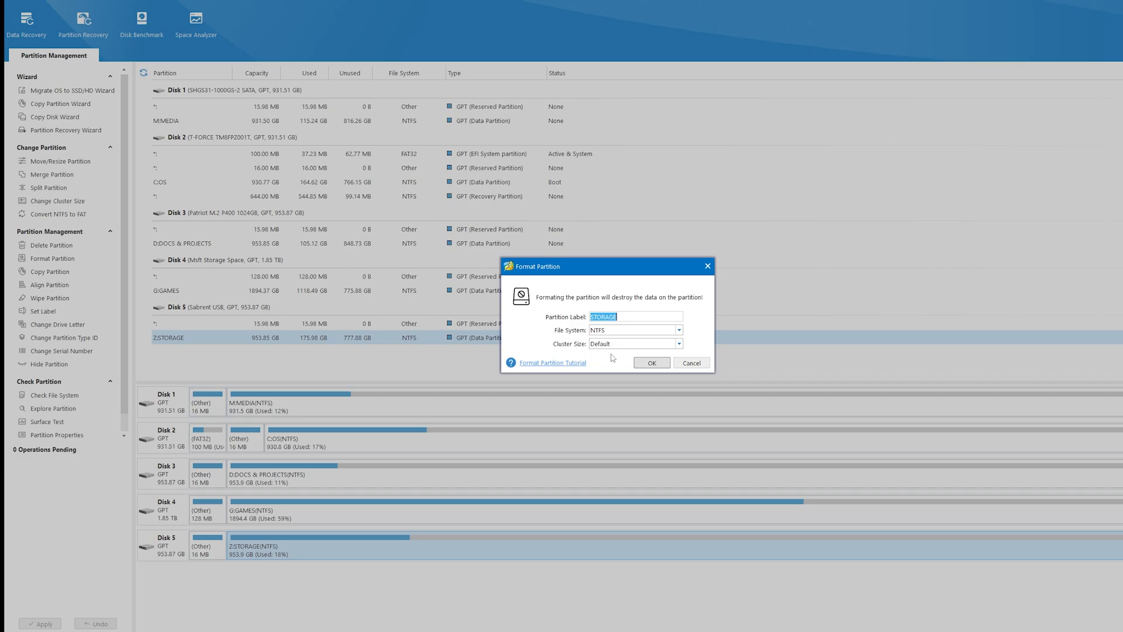
left_click(651, 363)
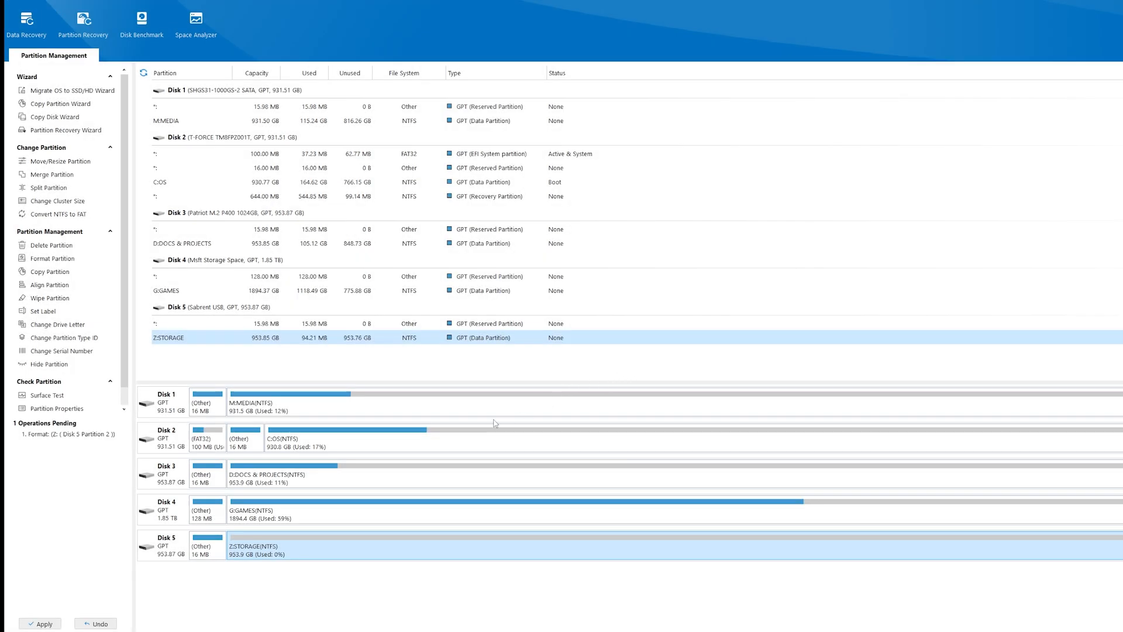
mouse_move(640, 553)
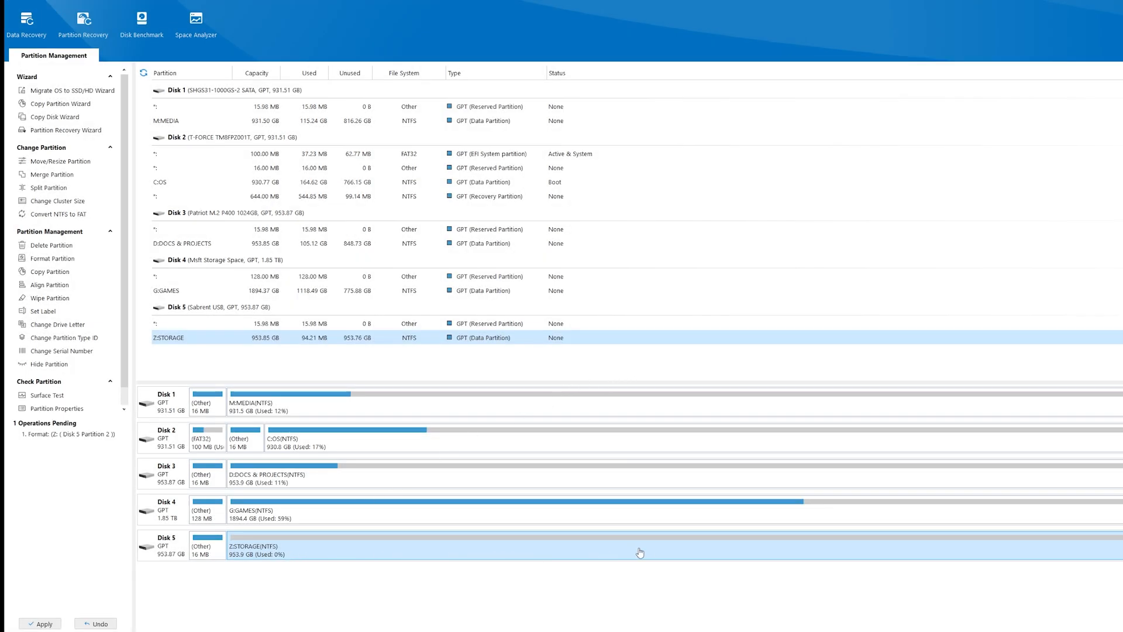
mouse_move(109, 615)
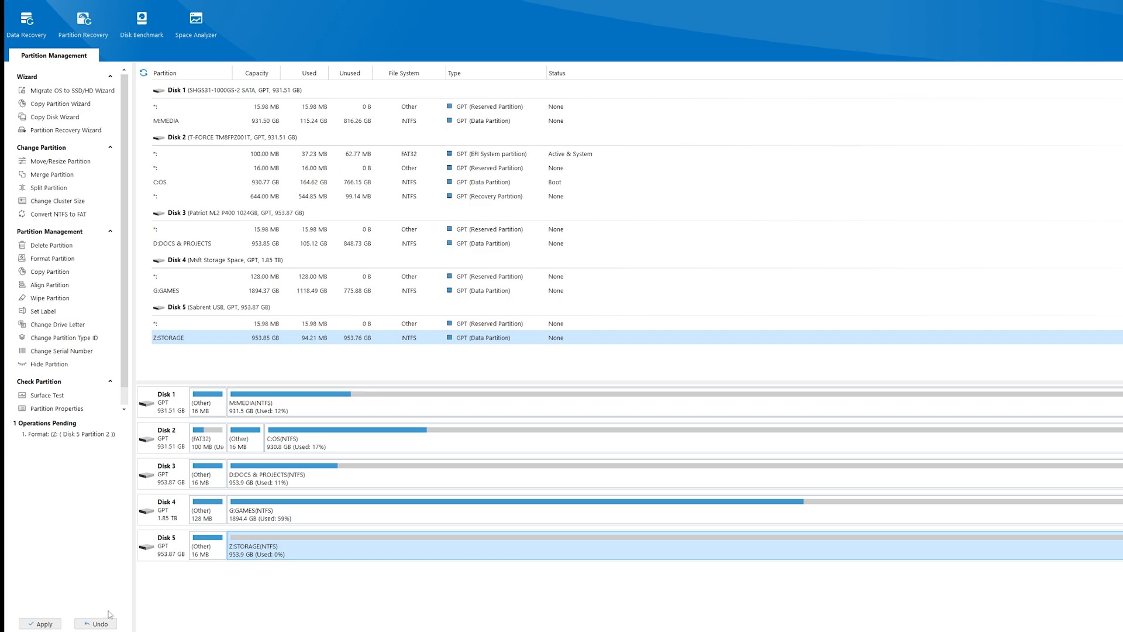
mouse_move(97, 624)
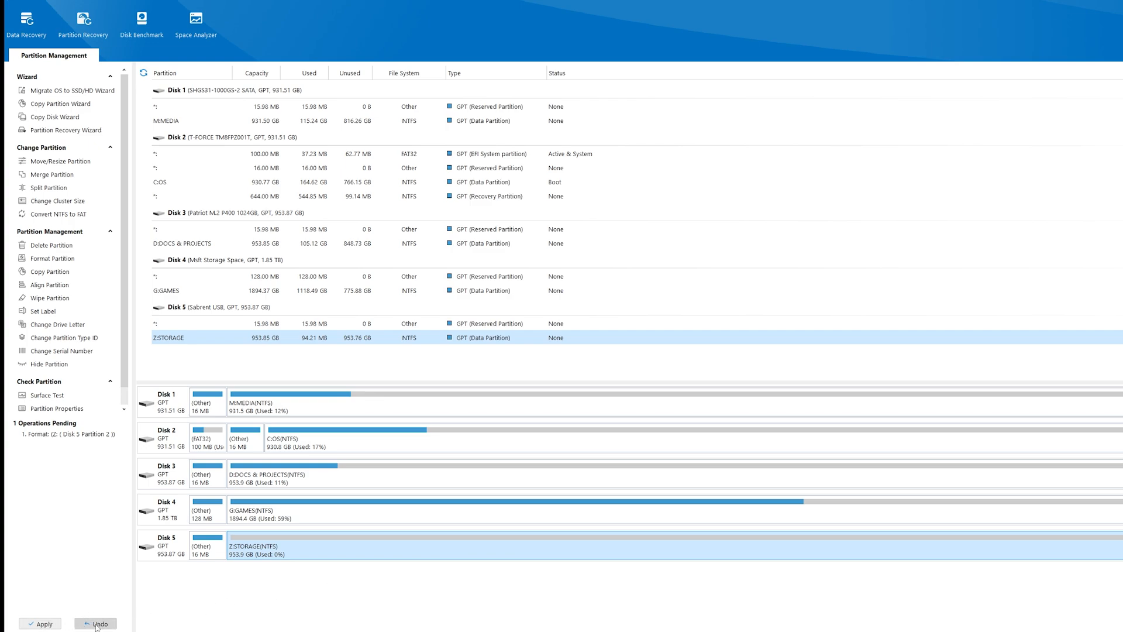
left_click(95, 624)
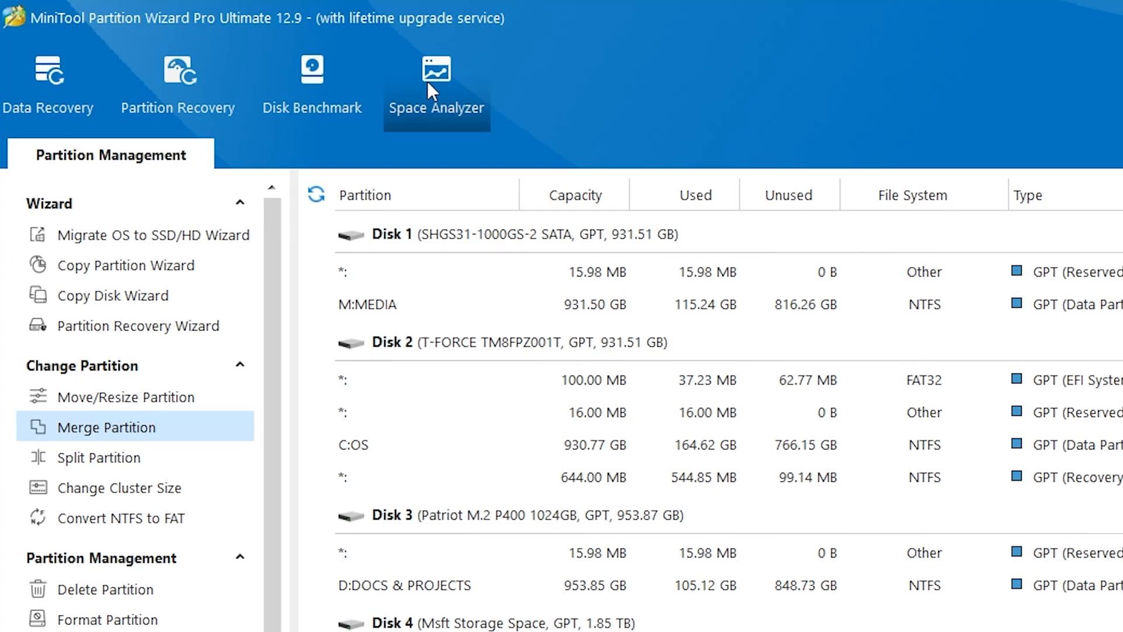
Run Space Analyzer on [C:] OS to list its folders by size.
left_click(437, 78)
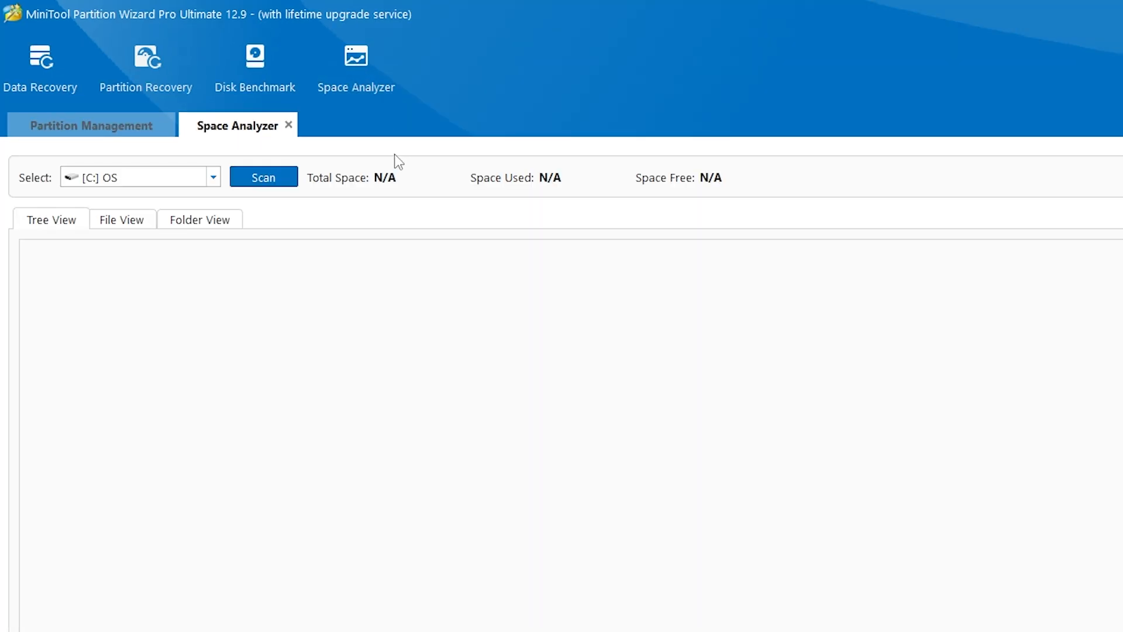
left_click(263, 177)
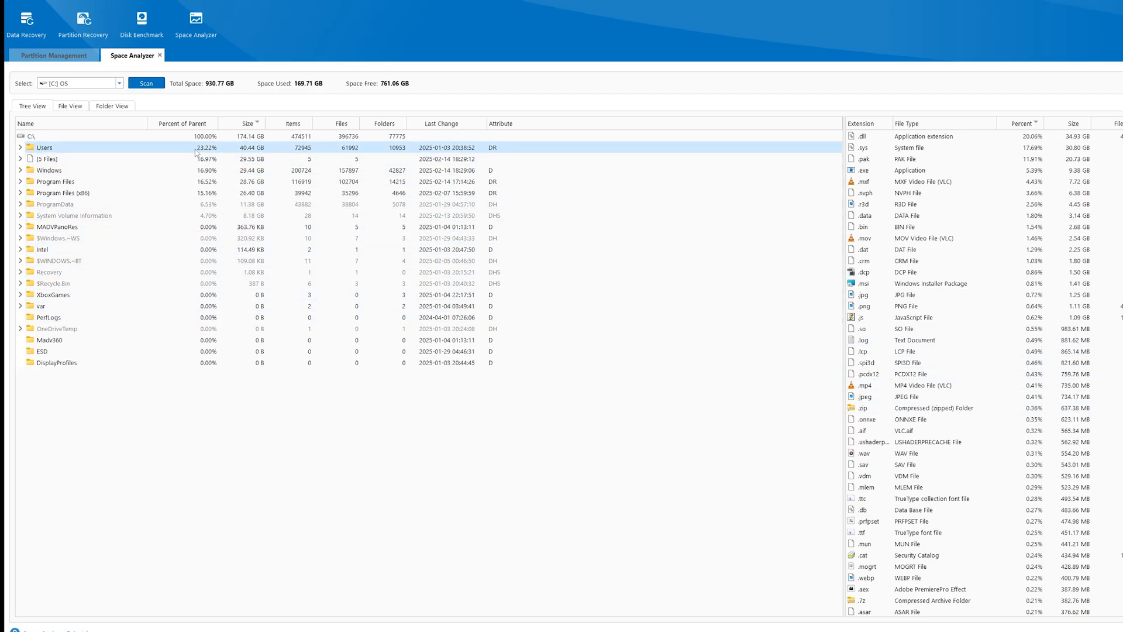
mouse_move(263, 156)
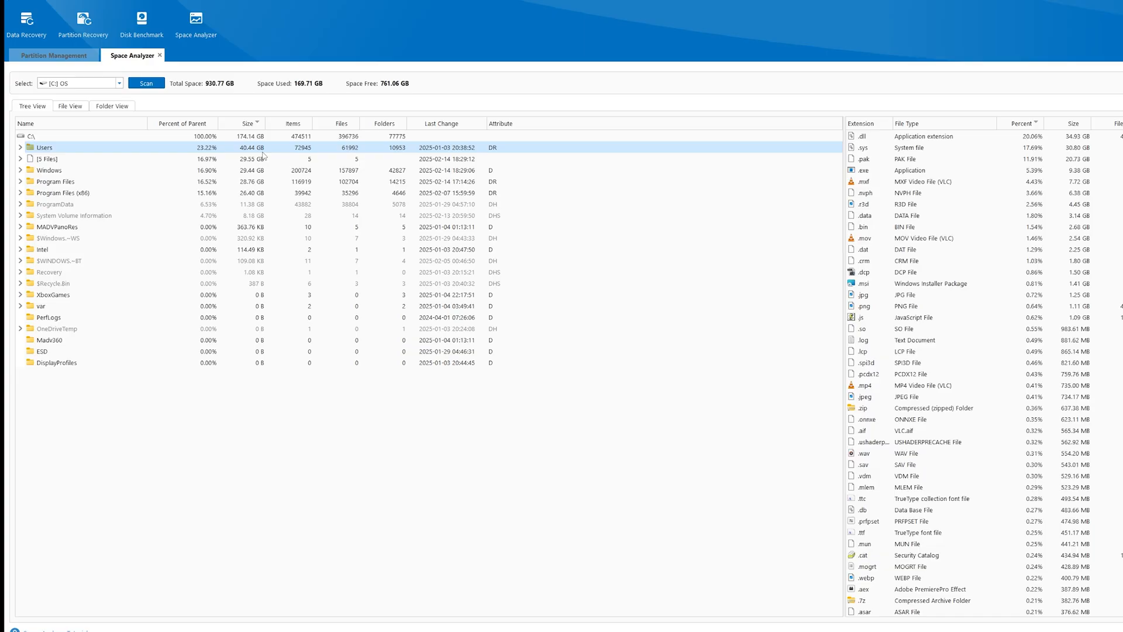
Benchmark drive C across transfer sizes, then return to the partition list.
left_click(53, 55)
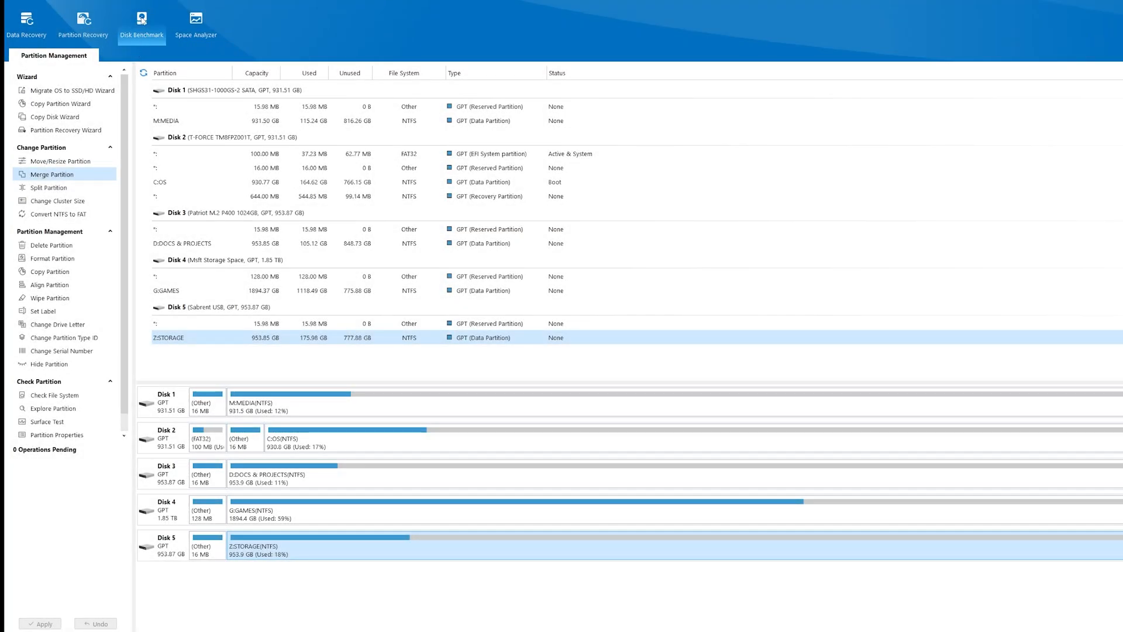
left_click(142, 23)
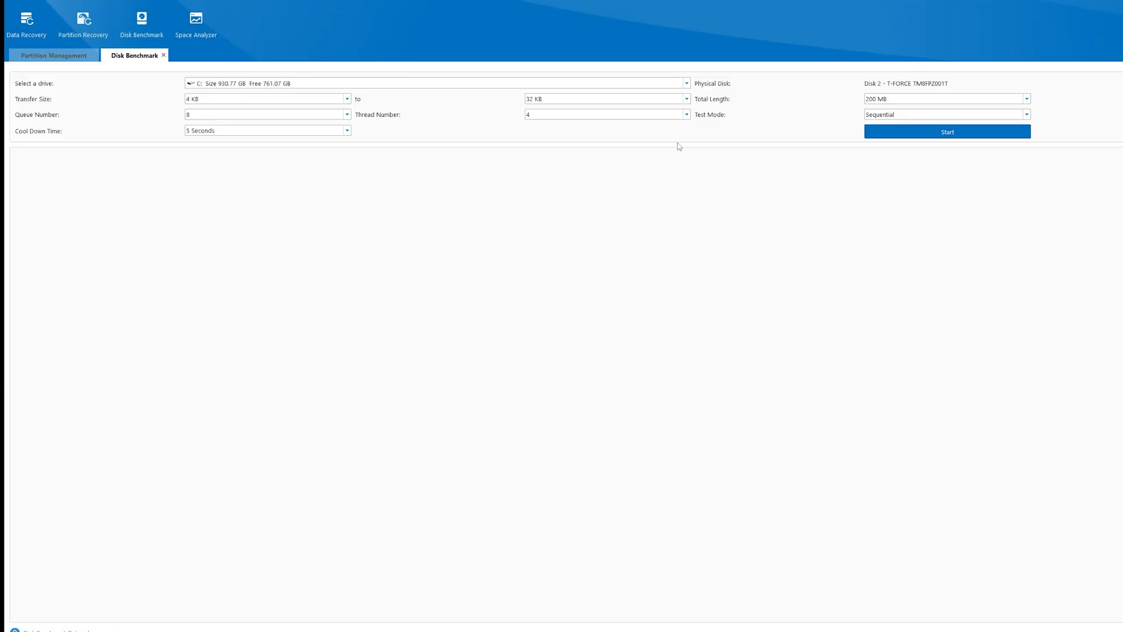
mouse_move(735, 131)
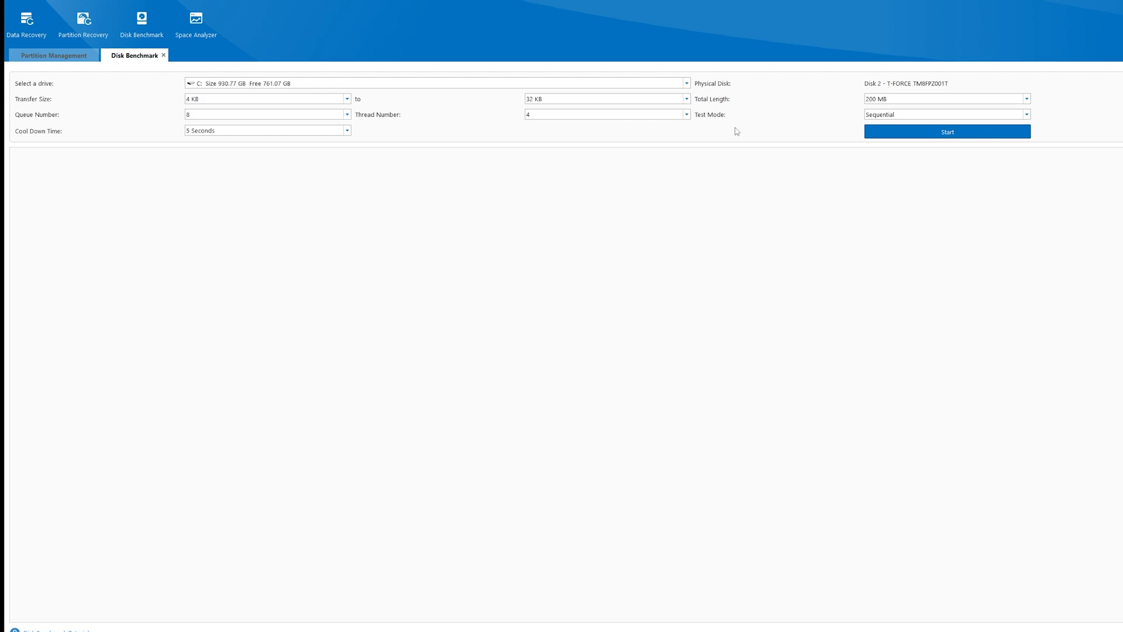
left_click(947, 131)
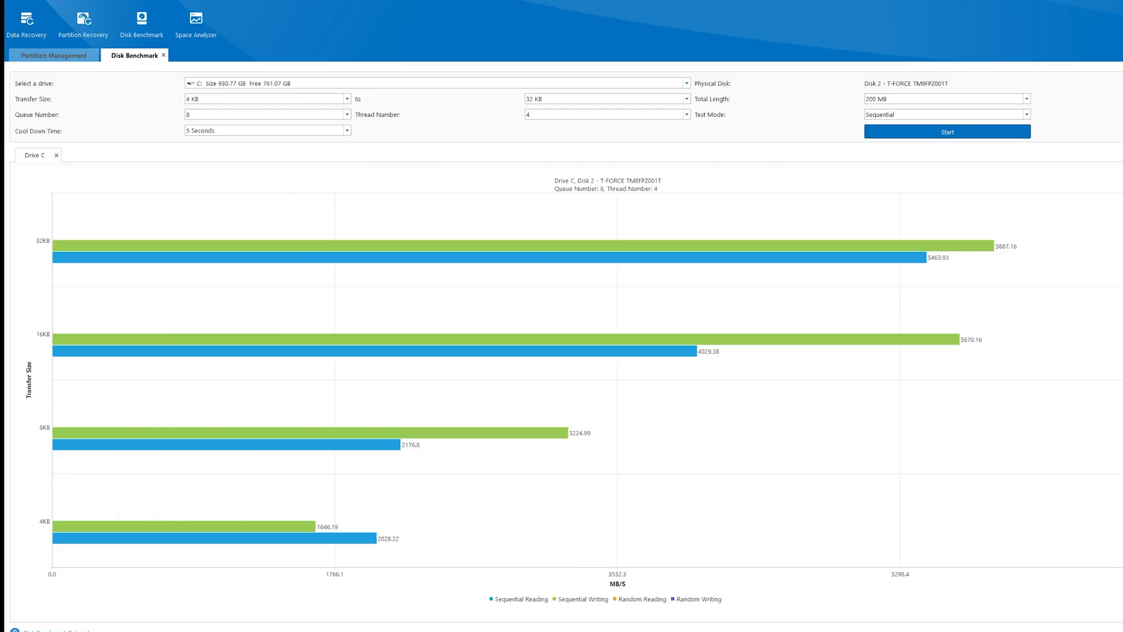
left_click(52, 55)
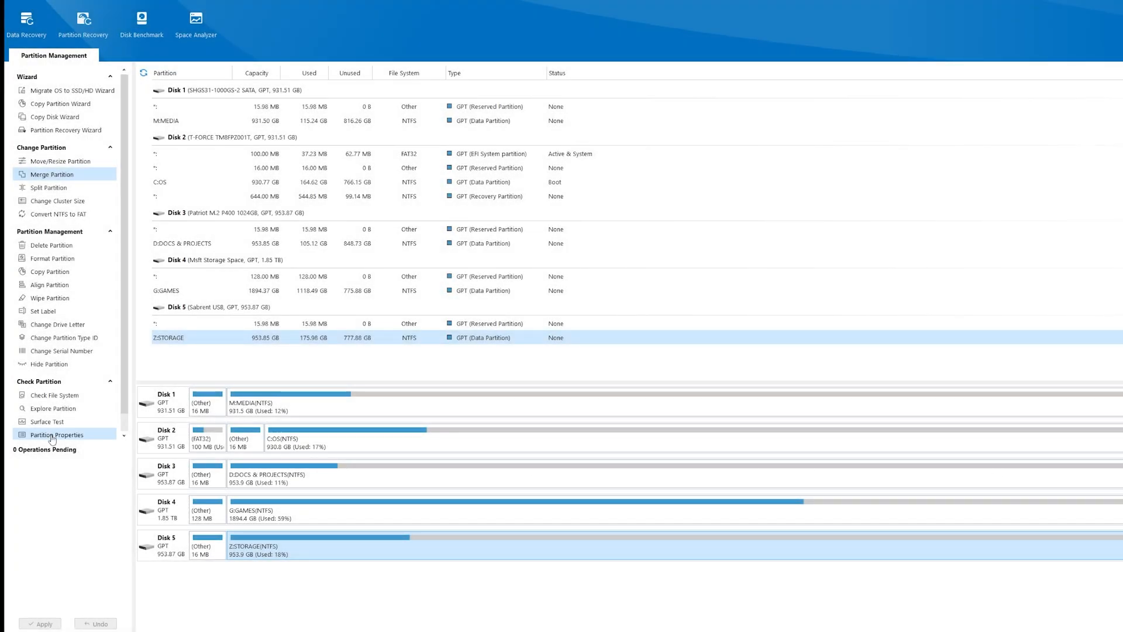
left_click(47, 421)
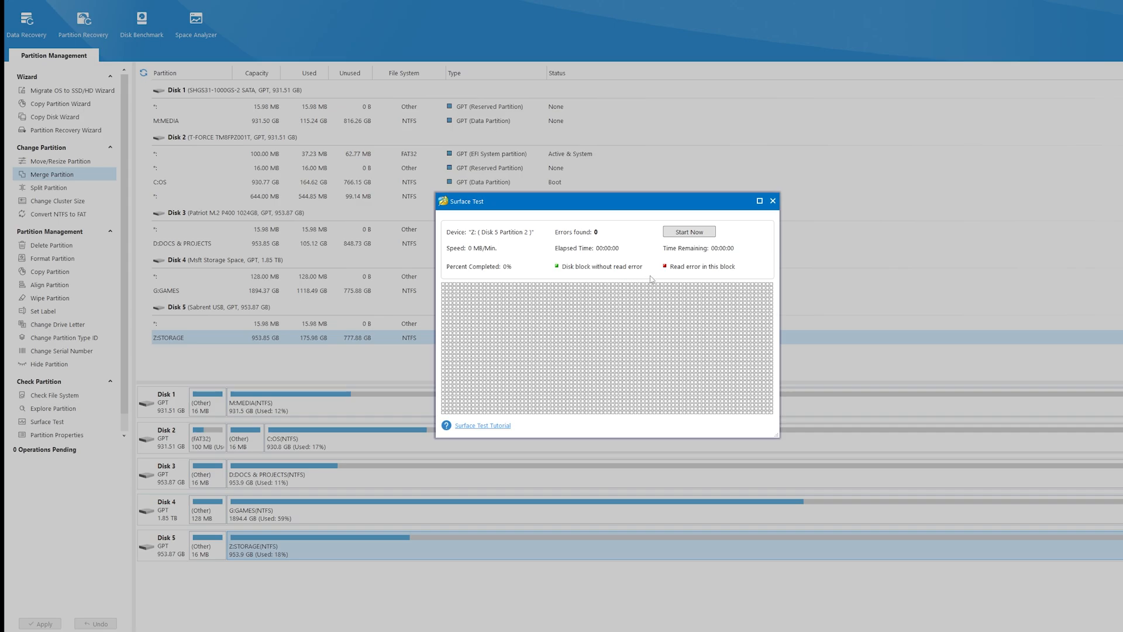
left_click(688, 231)
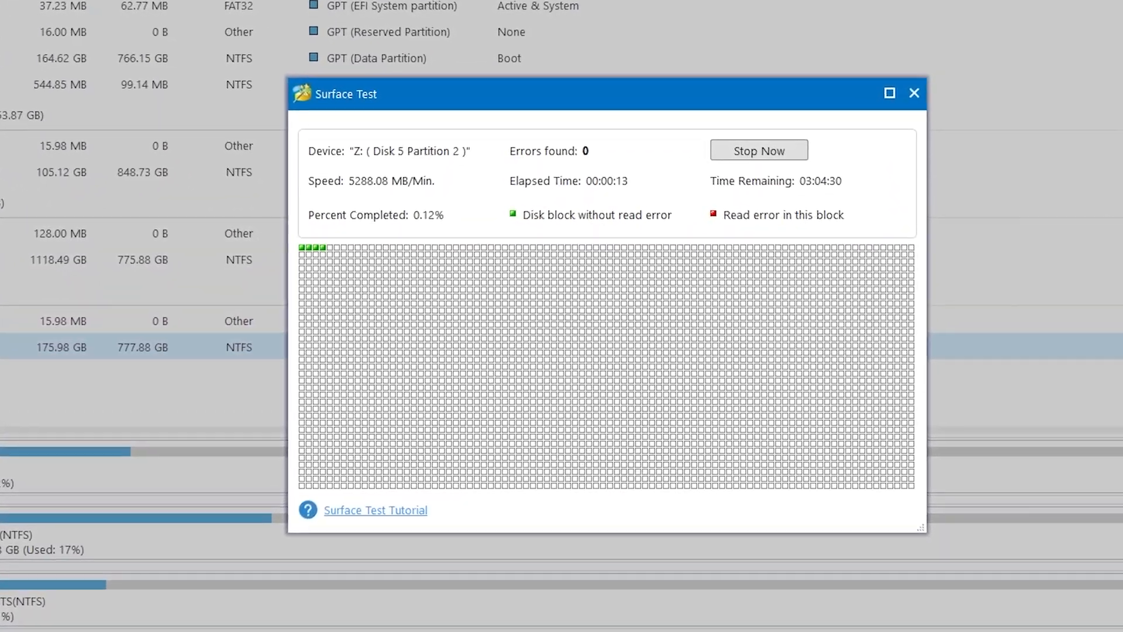
left_click(914, 94)
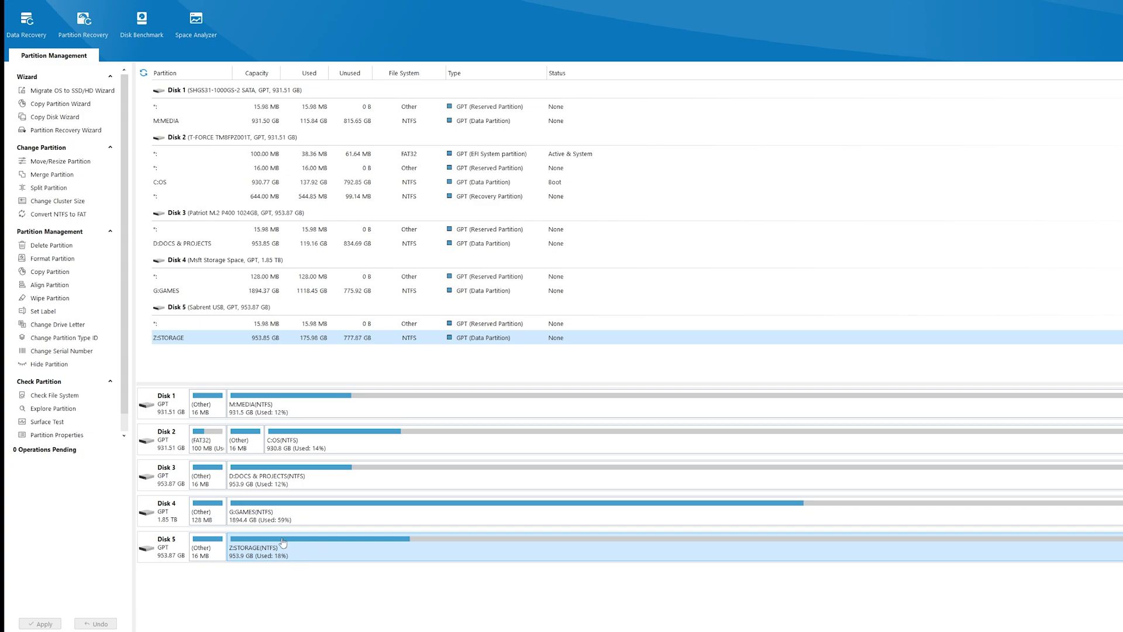
mouse_move(51, 284)
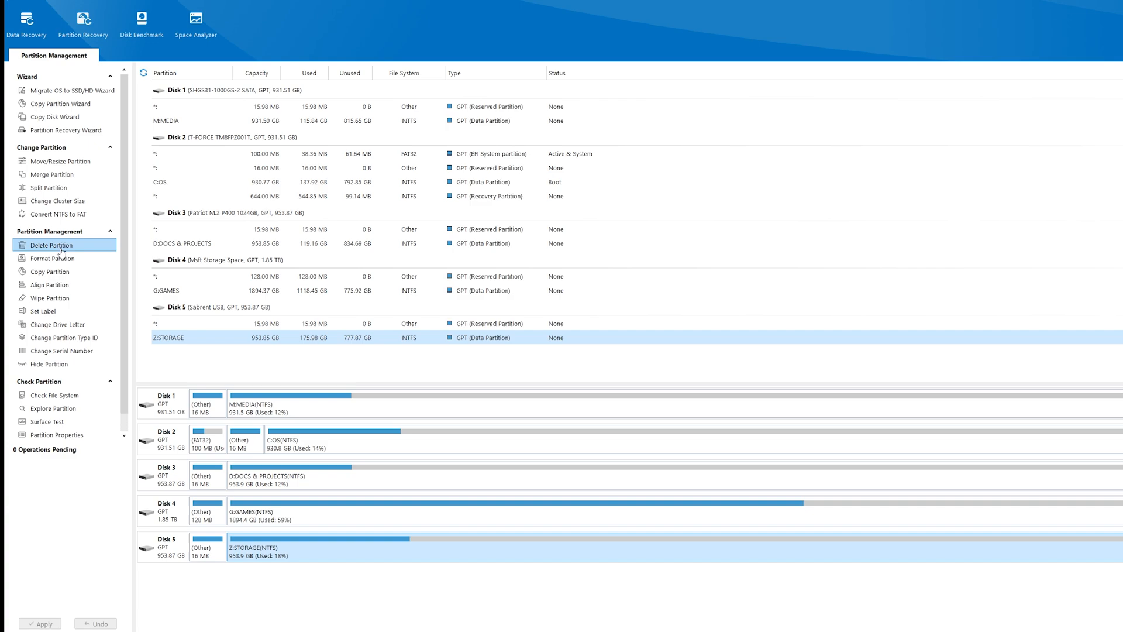
Delete Disk 5's STORAGE and reserved partitions and apply, leaving 953.87 GB unallocated.
left_click(48, 245)
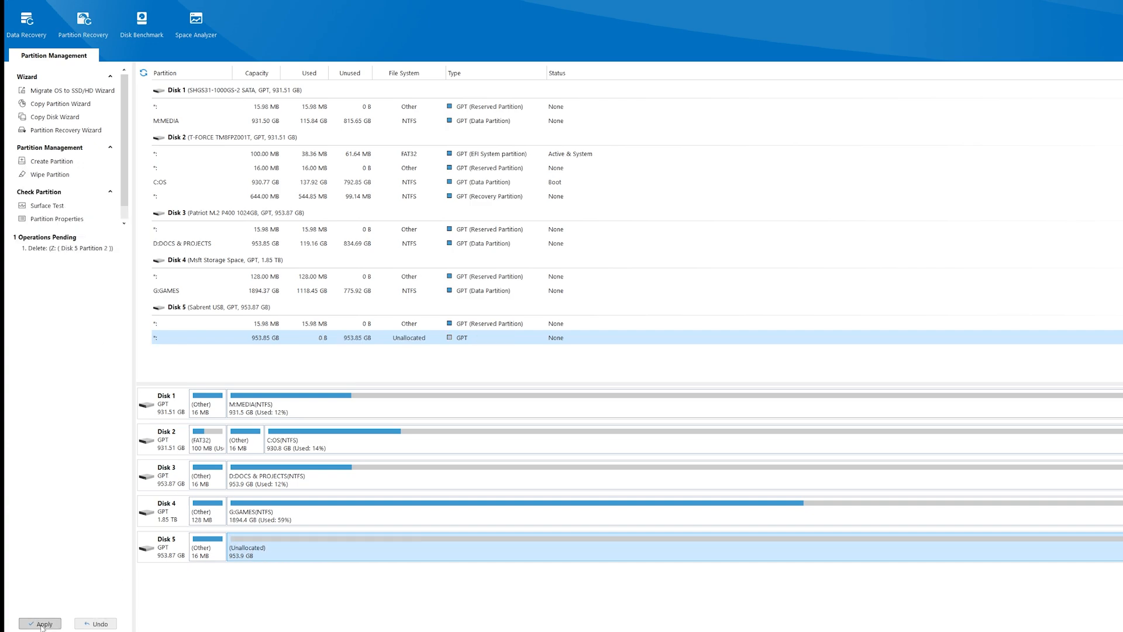
left_click(40, 622)
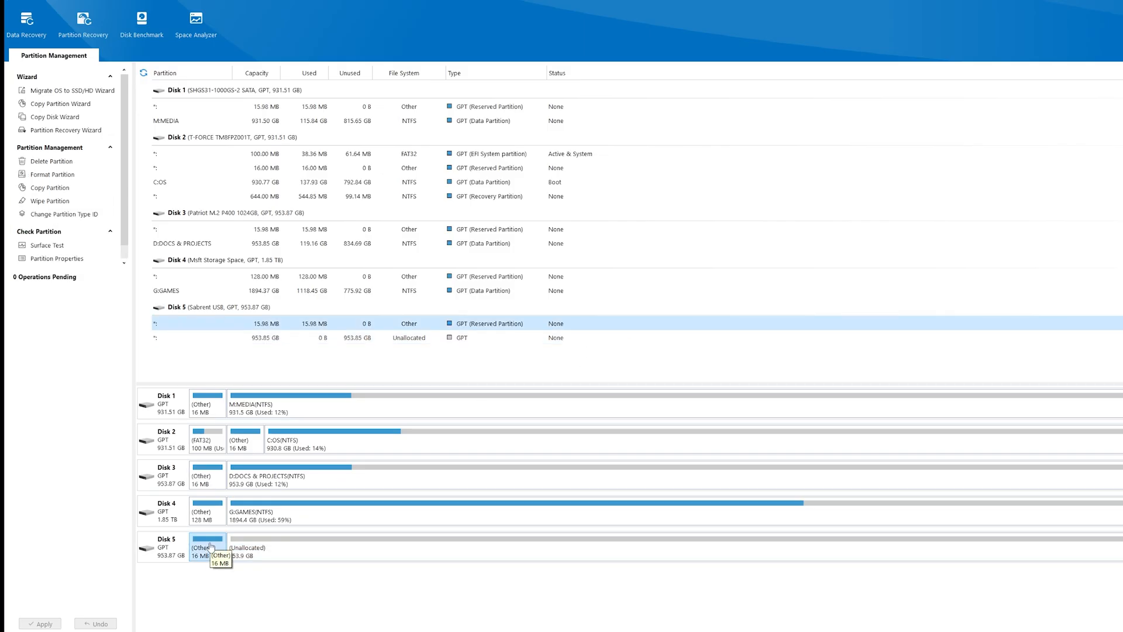
left_click(50, 162)
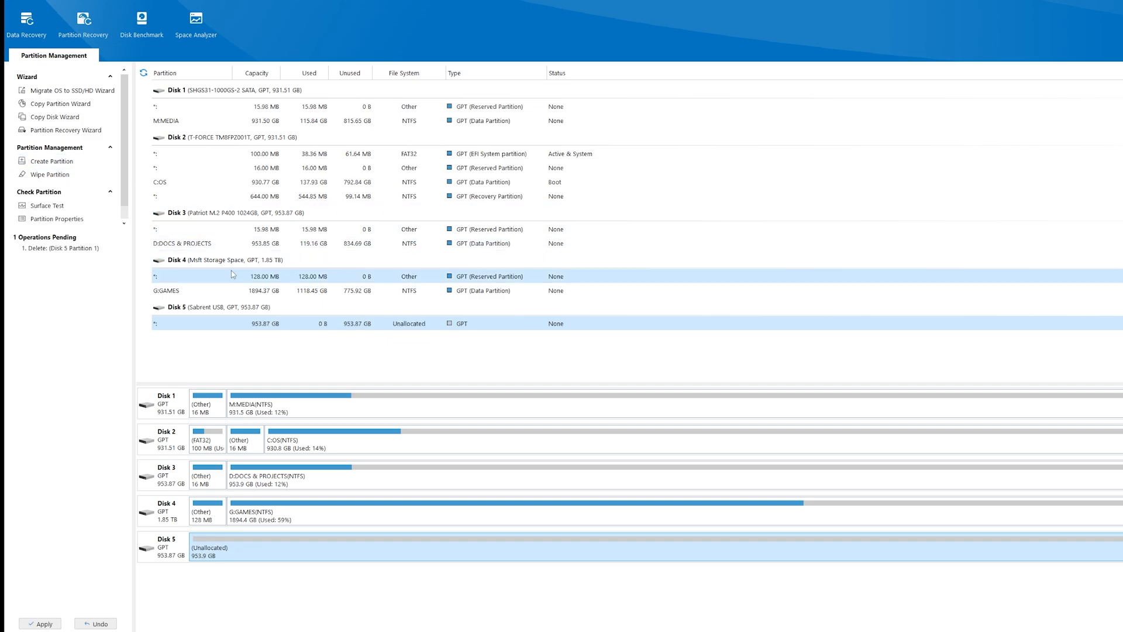
left_click(40, 624)
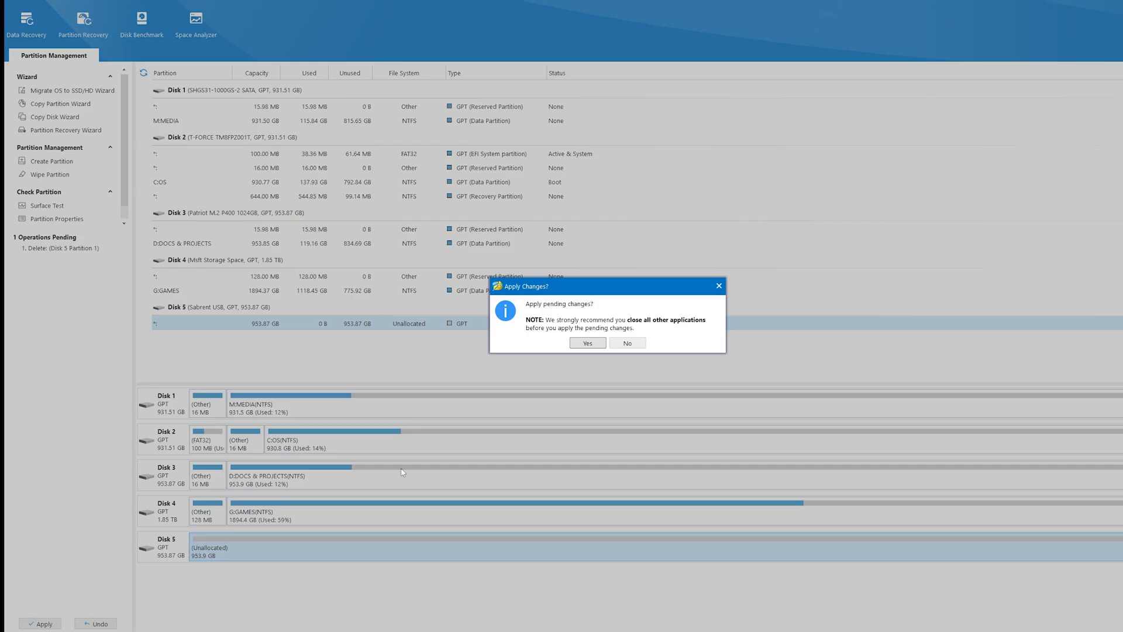
left_click(586, 343)
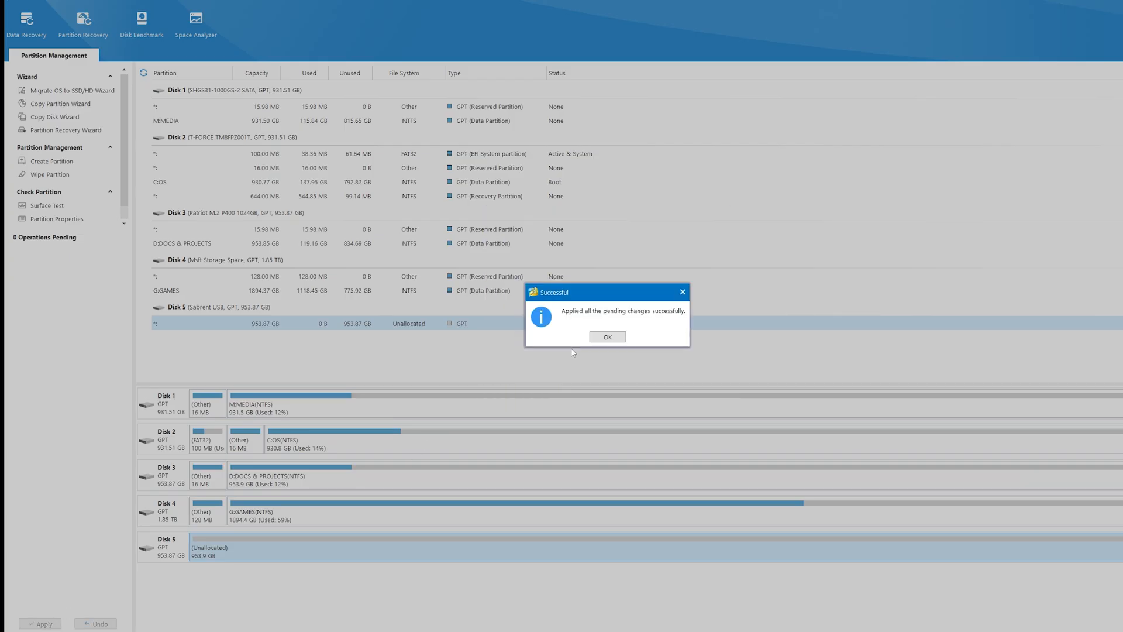
left_click(607, 337)
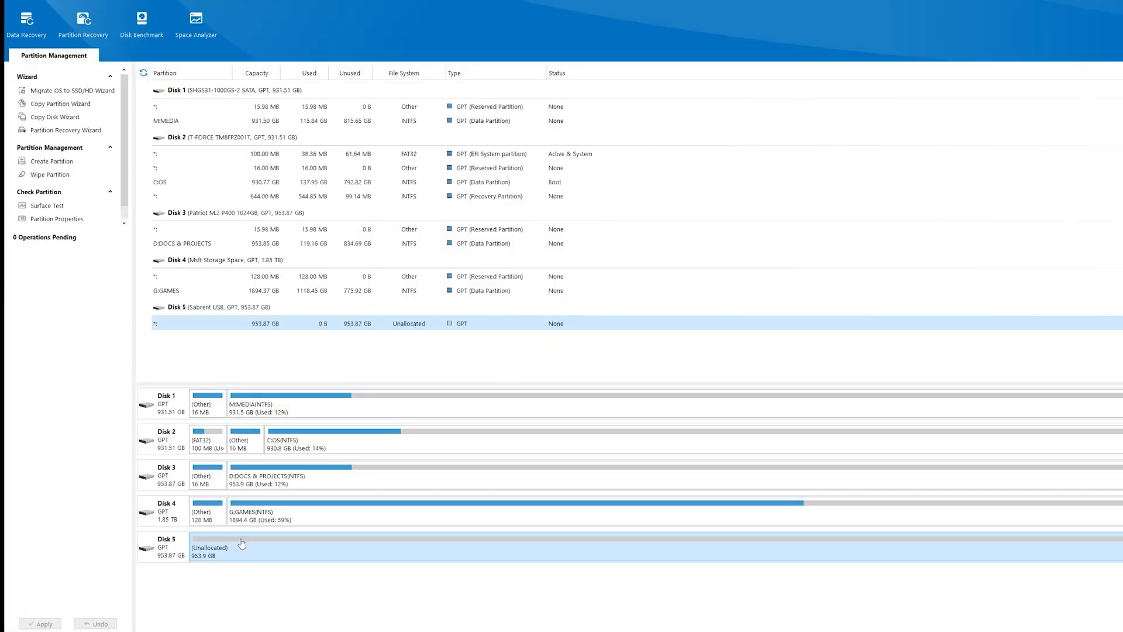
mouse_move(62, 162)
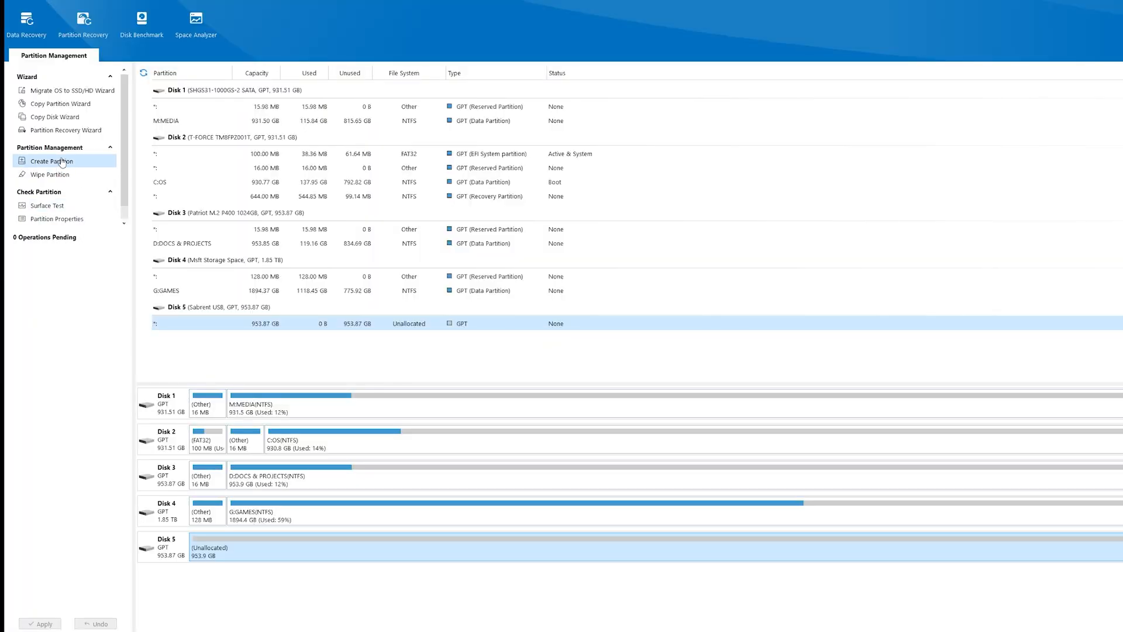
Create an NTFS partition labelled TECHANDGAMES with drive letter X: filling Disk 5.
left_click(50, 160)
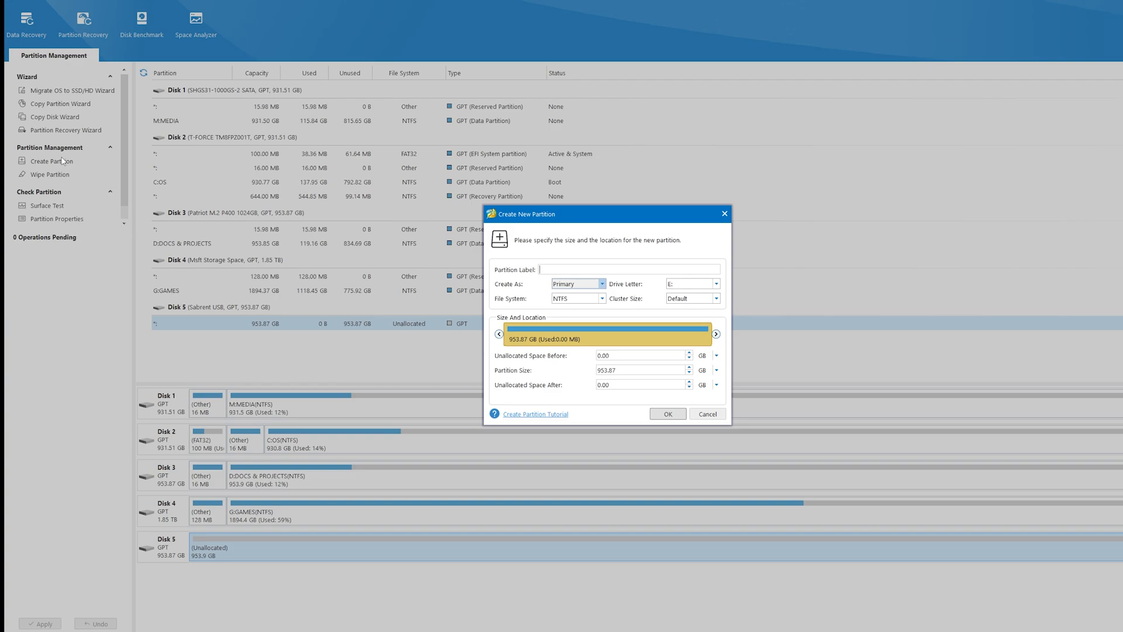
mouse_move(381, 333)
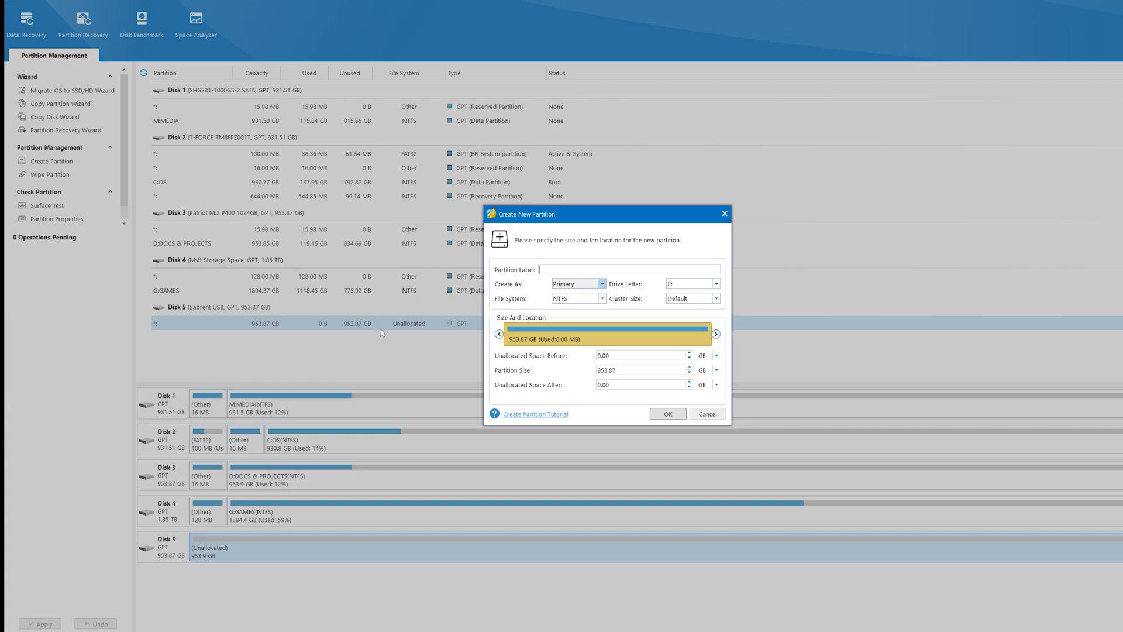
type("TECHAND")
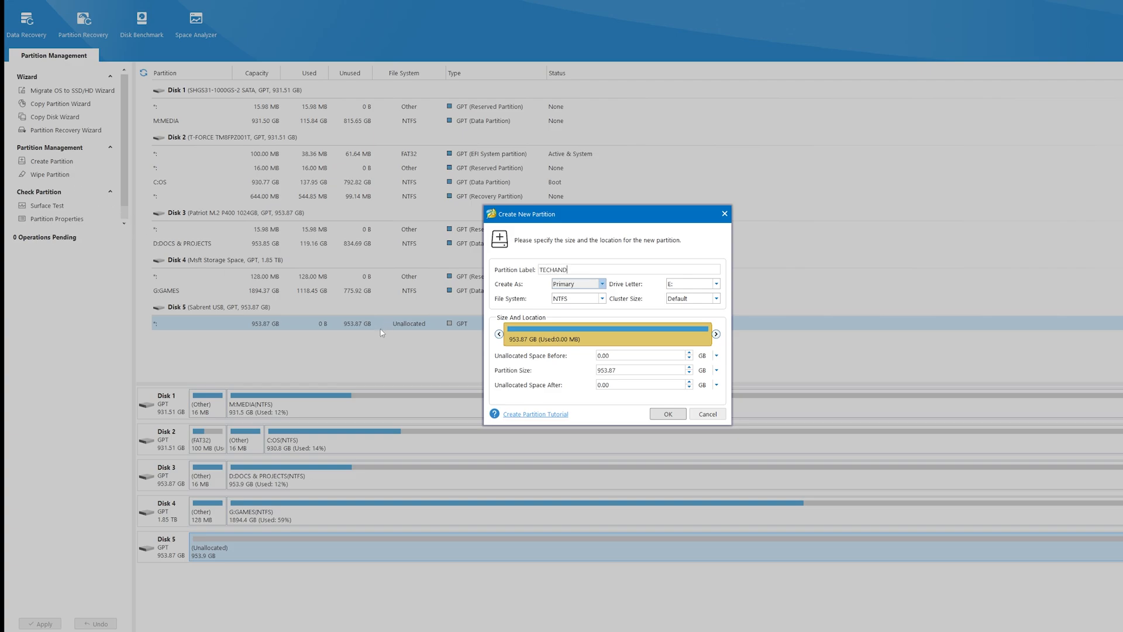
type("GAMES")
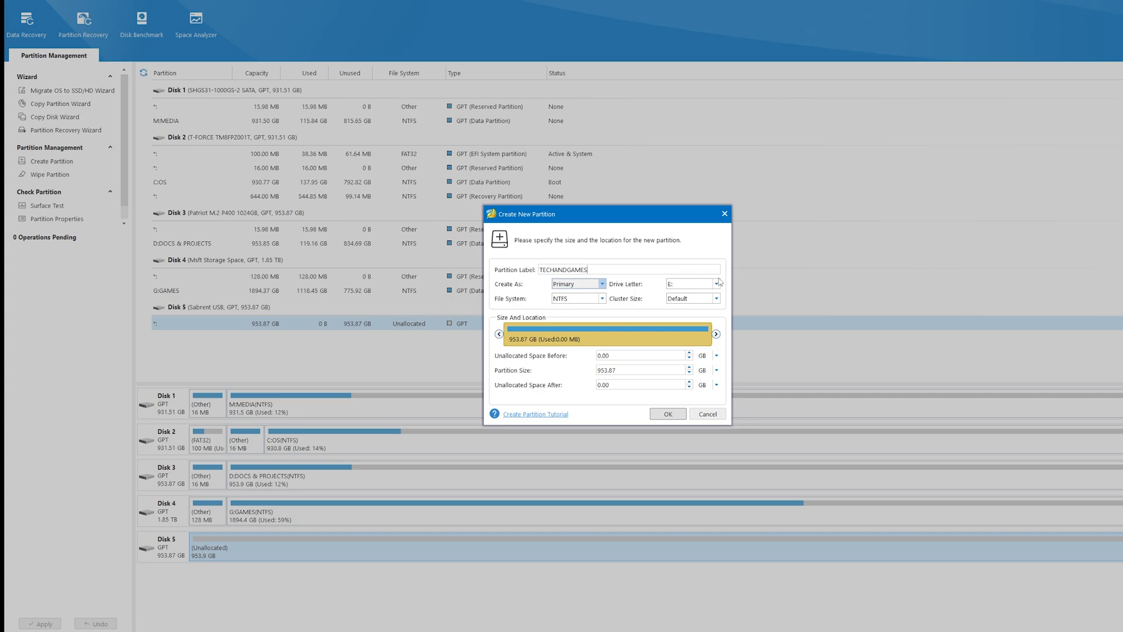
left_click(717, 283)
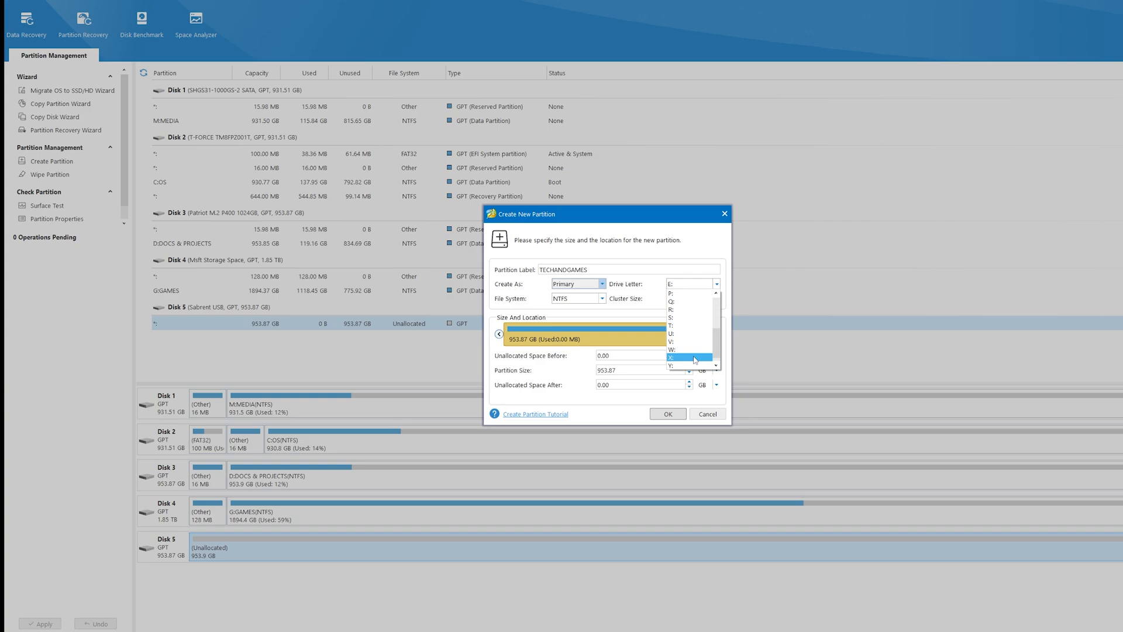
left_click(672, 358)
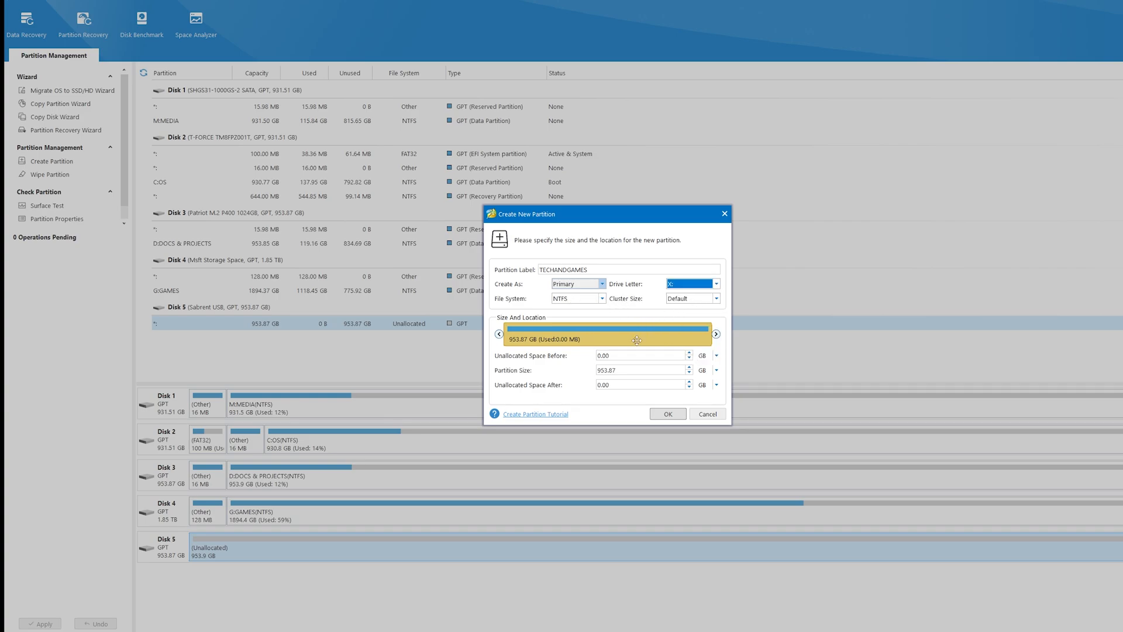
left_click(666, 413)
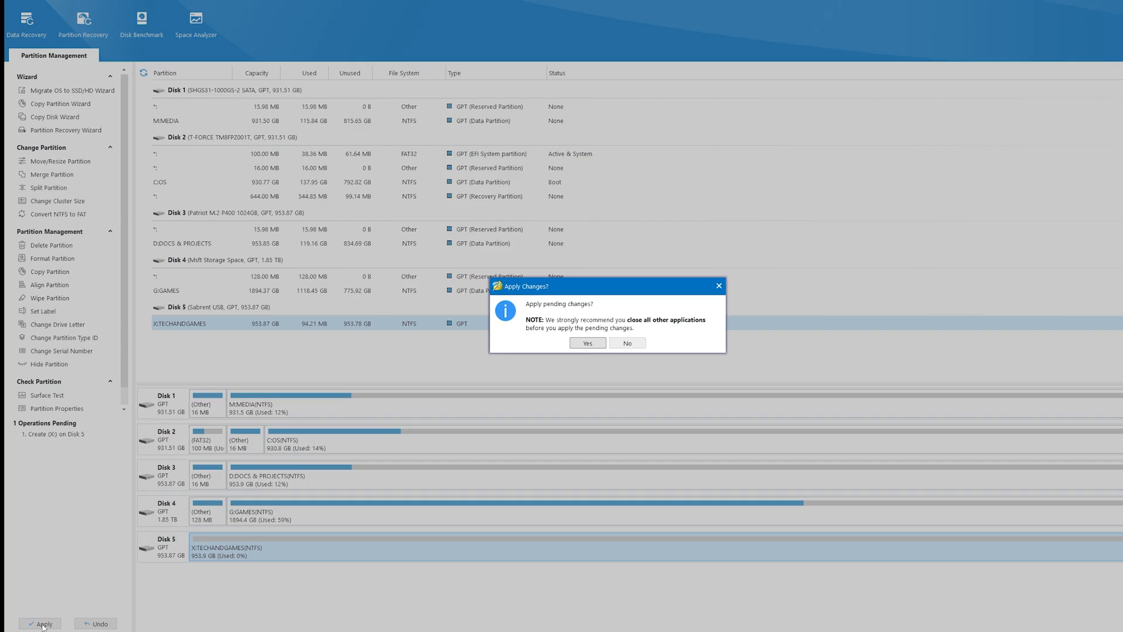
Confirm applying the X:TECHANDGAMES partition creation and dismiss the success message.
left_click(586, 343)
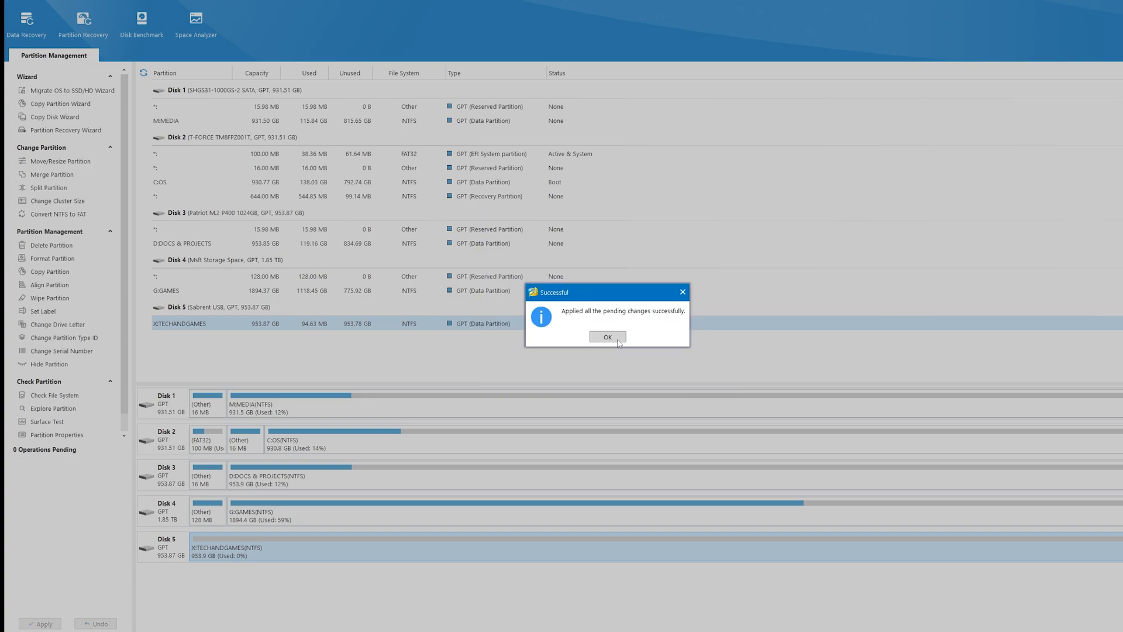
left_click(607, 337)
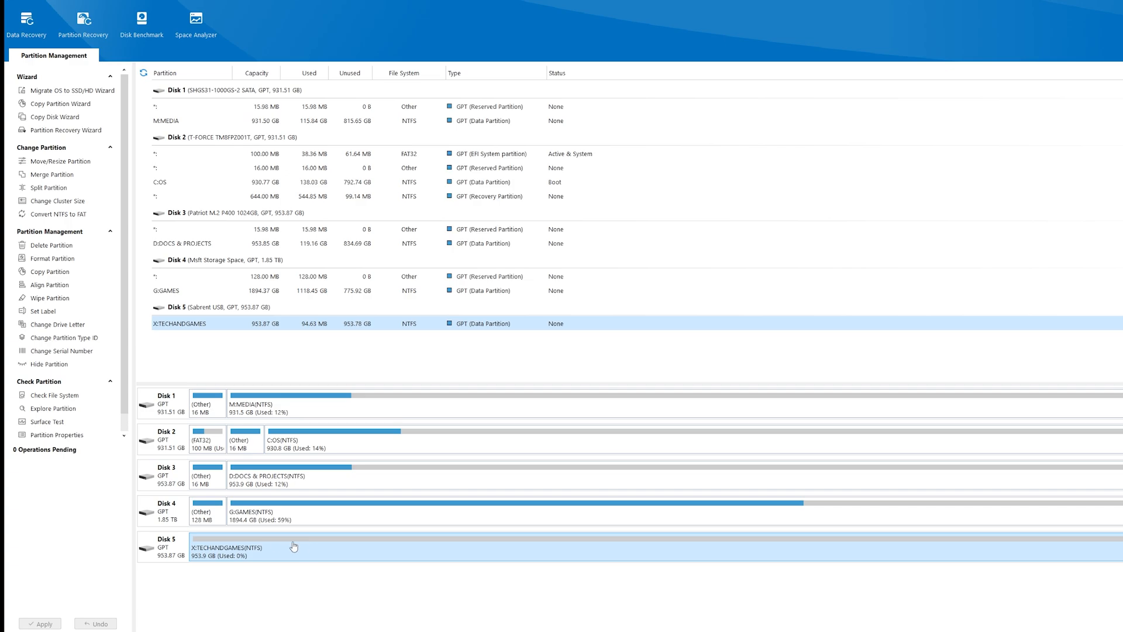
mouse_move(249, 546)
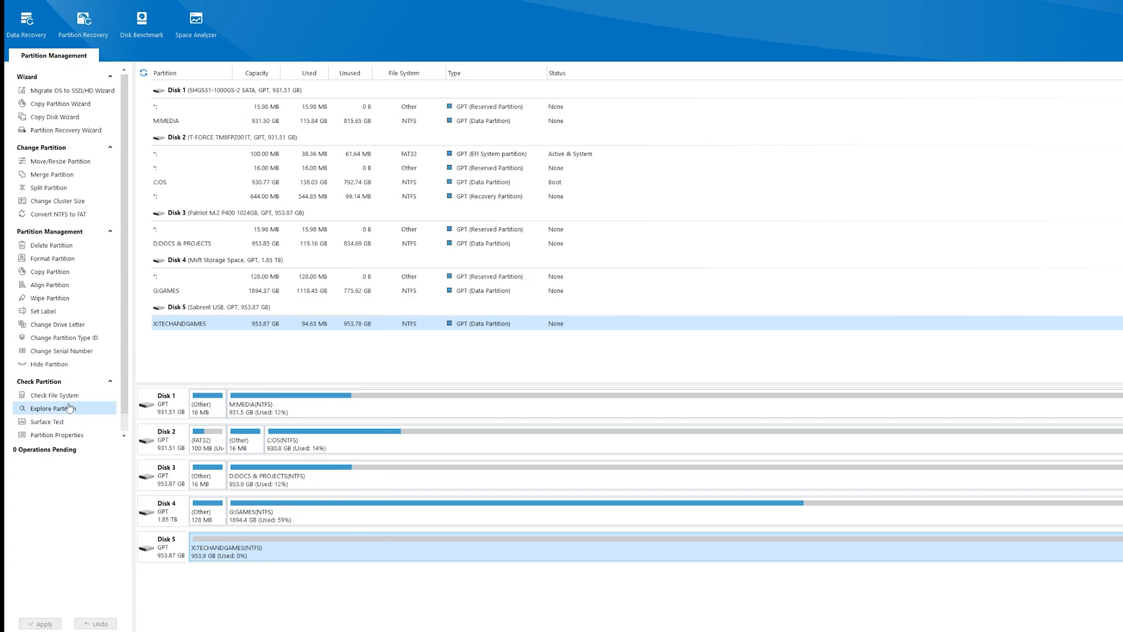
left_click(54, 409)
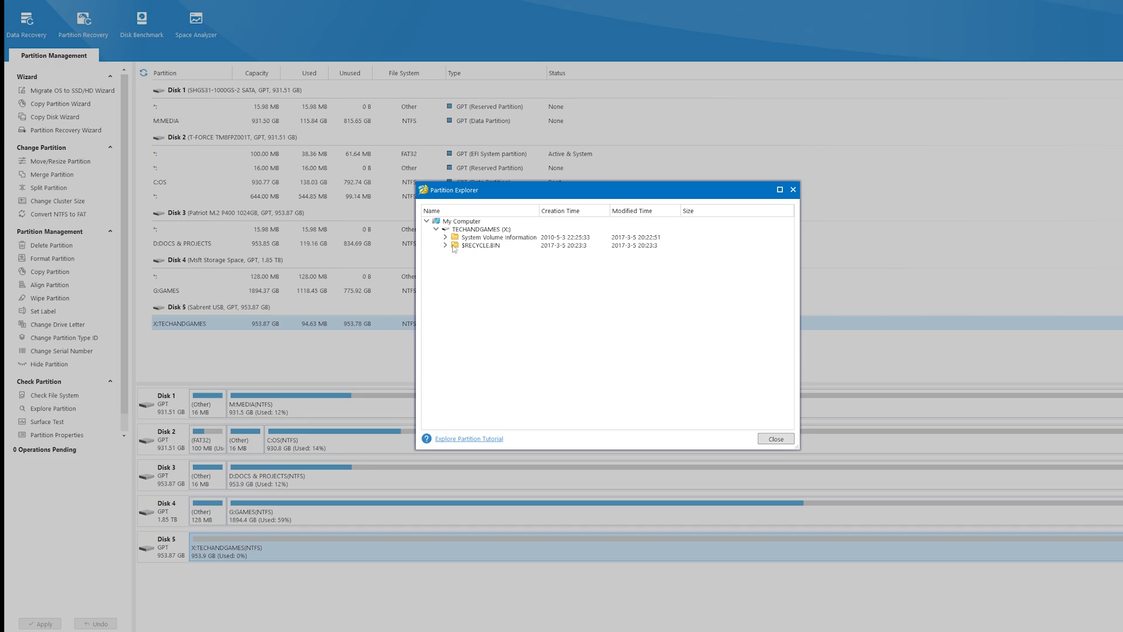
mouse_move(792, 190)
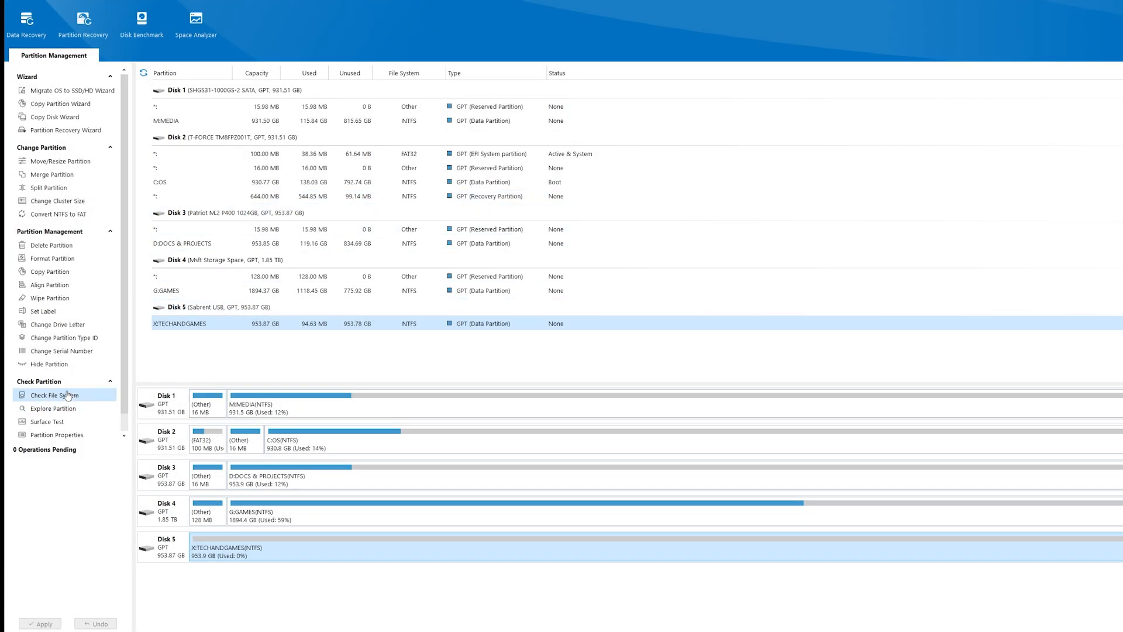
left_click(52, 394)
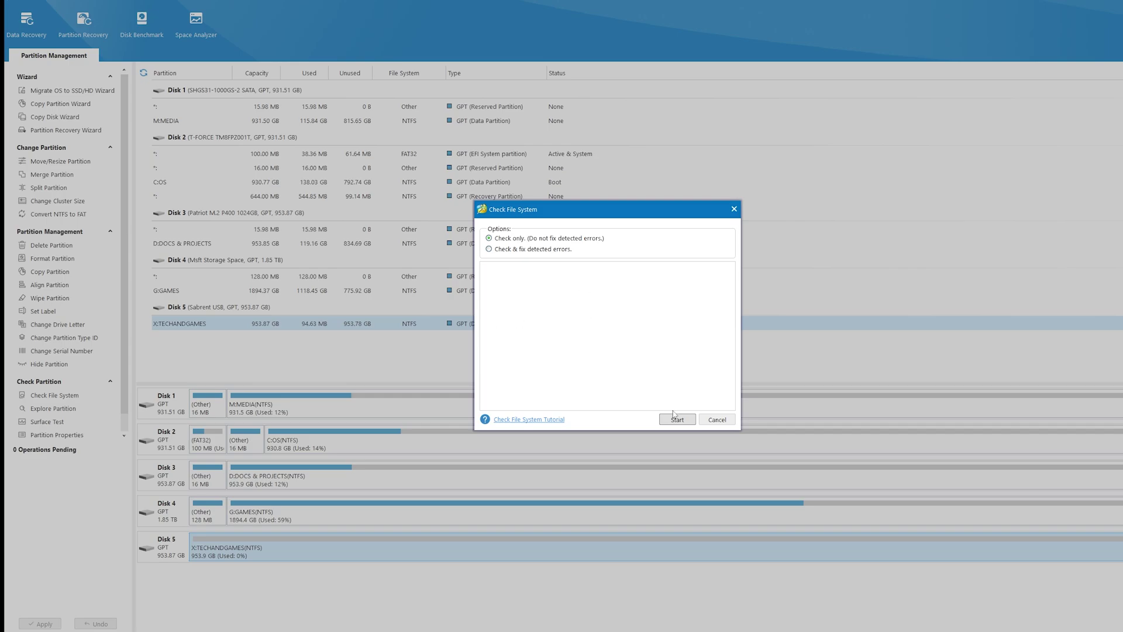
left_click(676, 419)
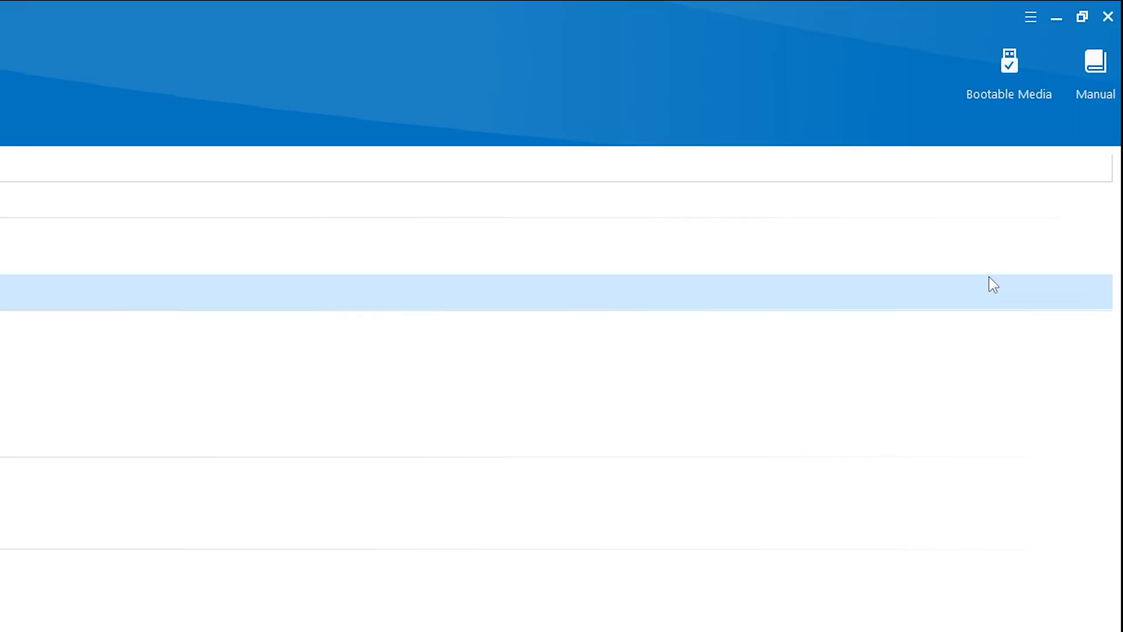
View the online user manual and browse its contents before the Edition Comparison page.
left_click(1095, 71)
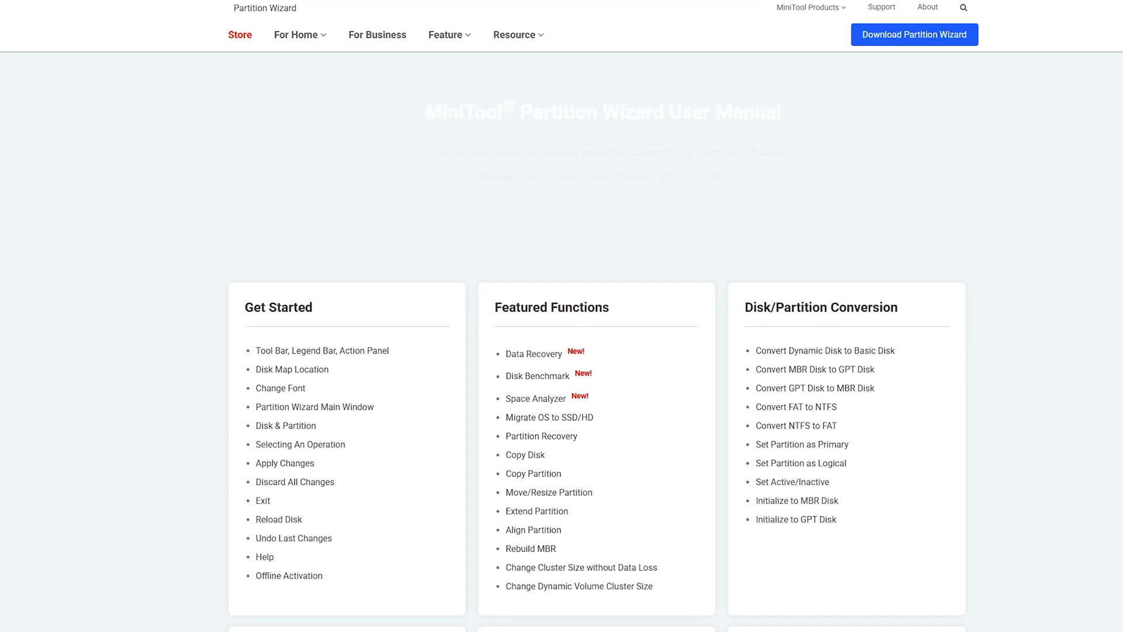
scroll("down", 3)
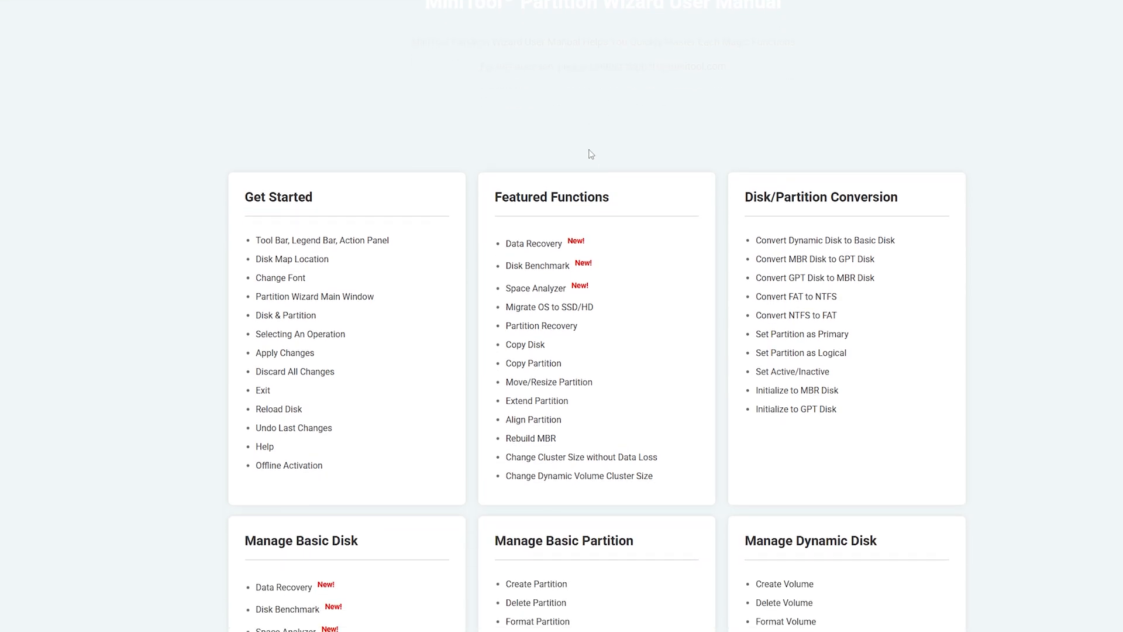
scroll("up", 3)
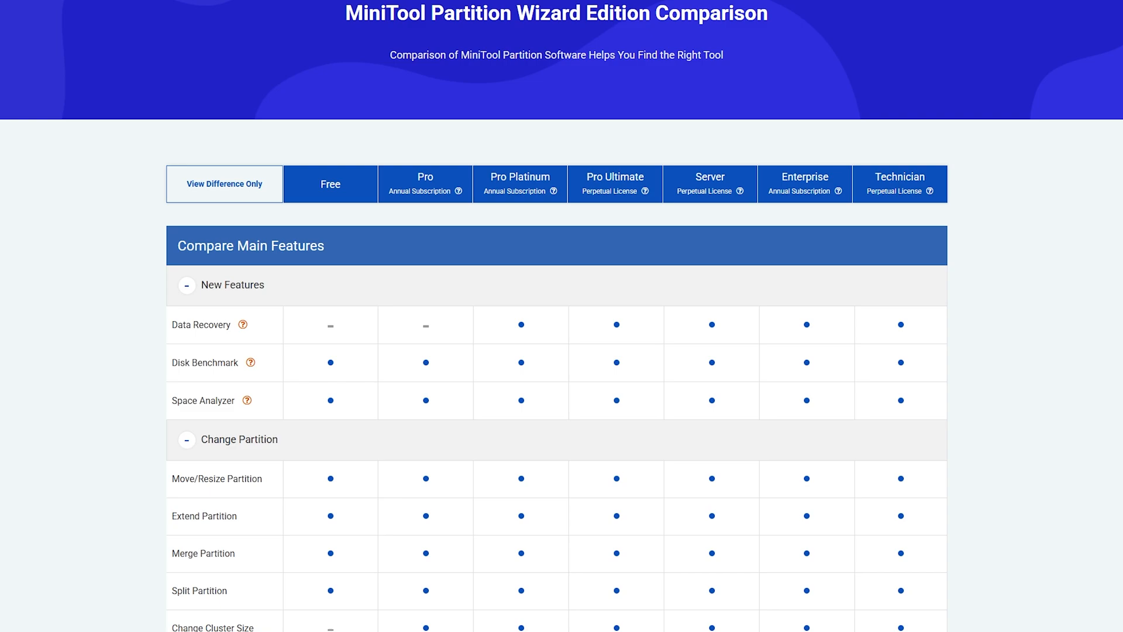
scroll("down", 3)
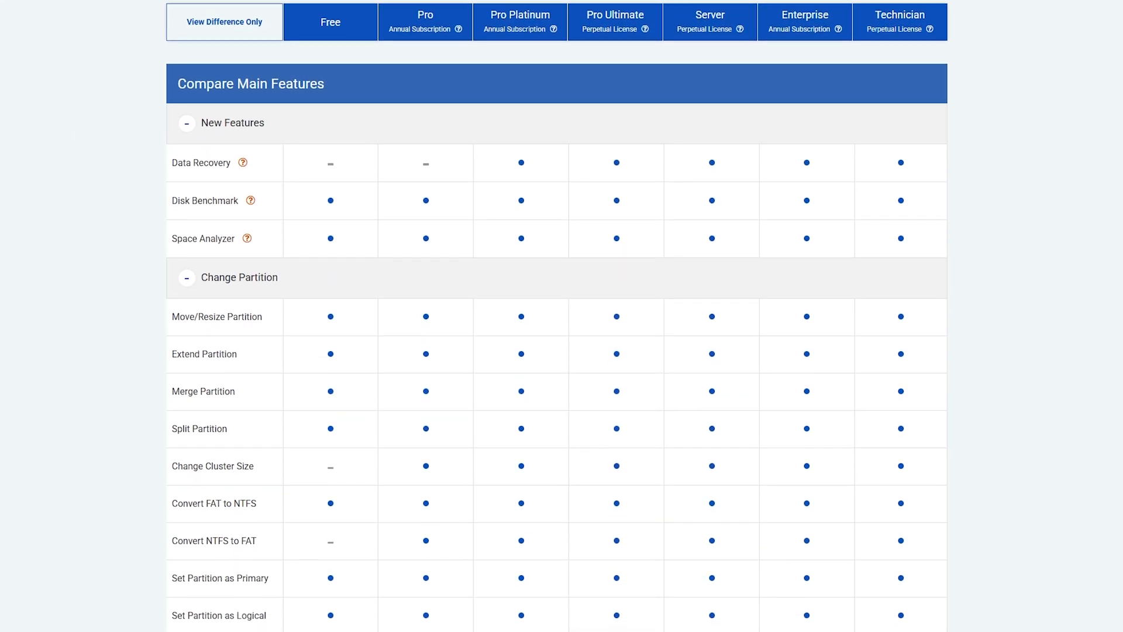
scroll("down", 3)
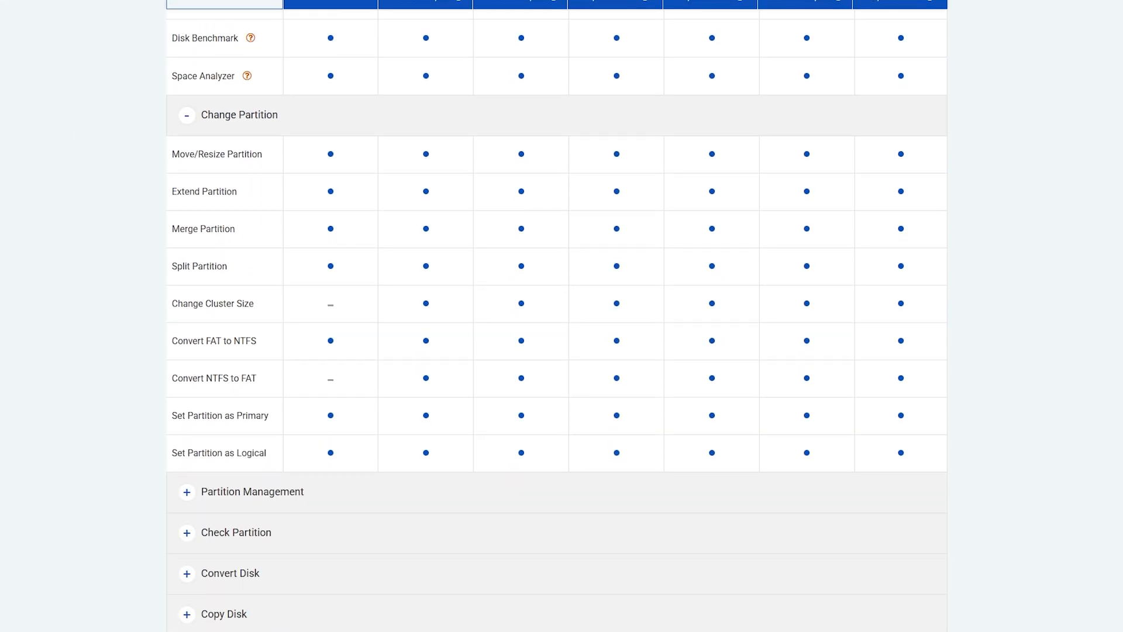